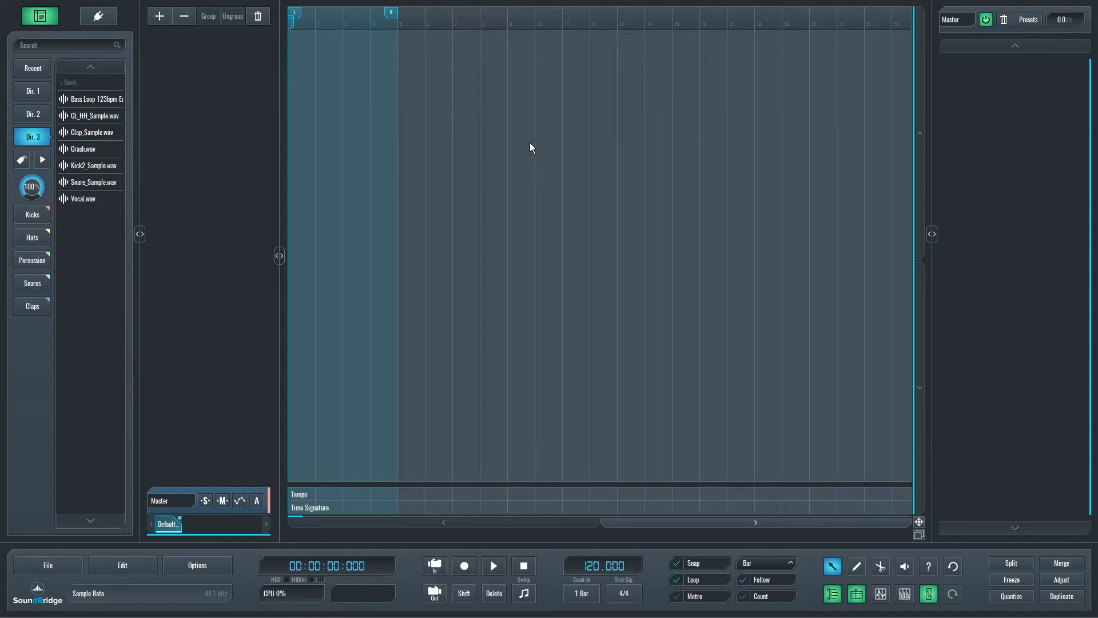
Choose the ASIO driver and the ASIO Fireface USB device in Options > Audio.
click(197, 565)
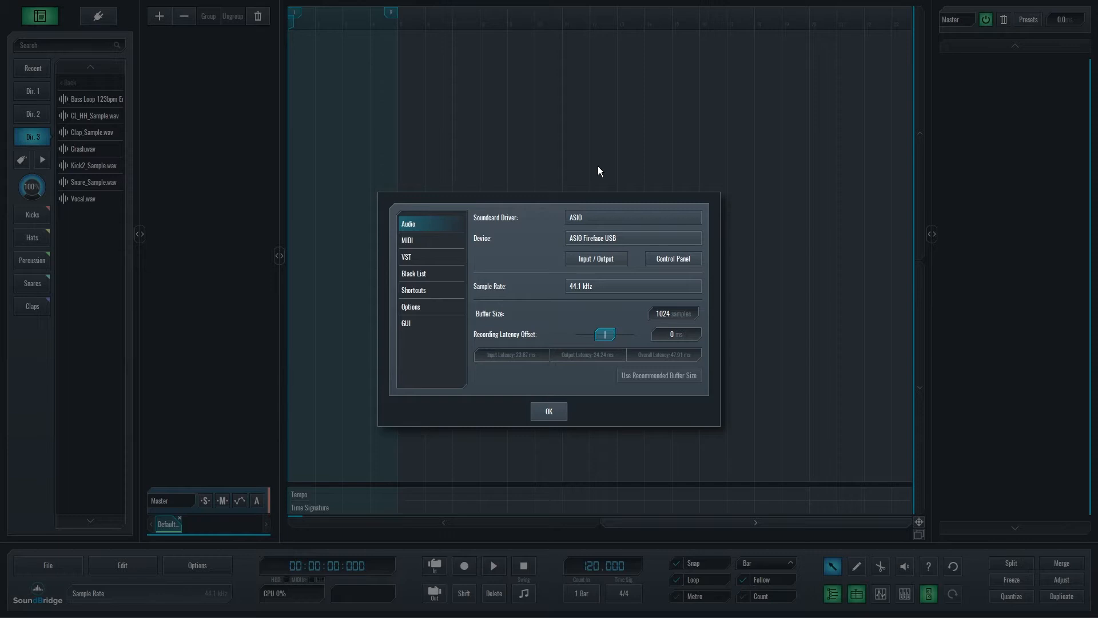
mouse_move(588, 193)
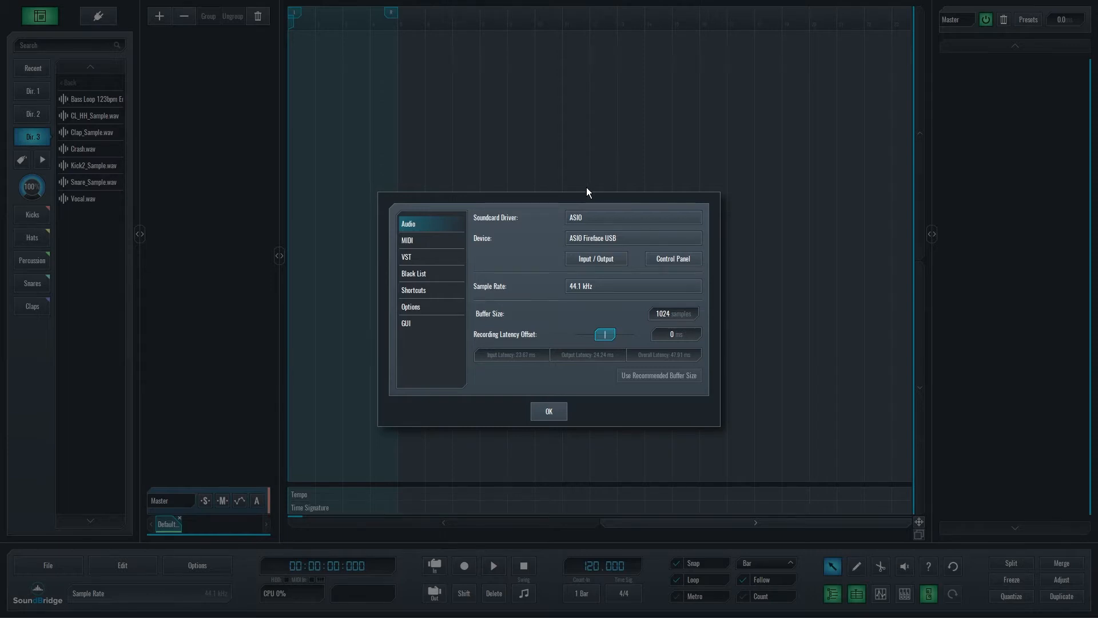
click(630, 217)
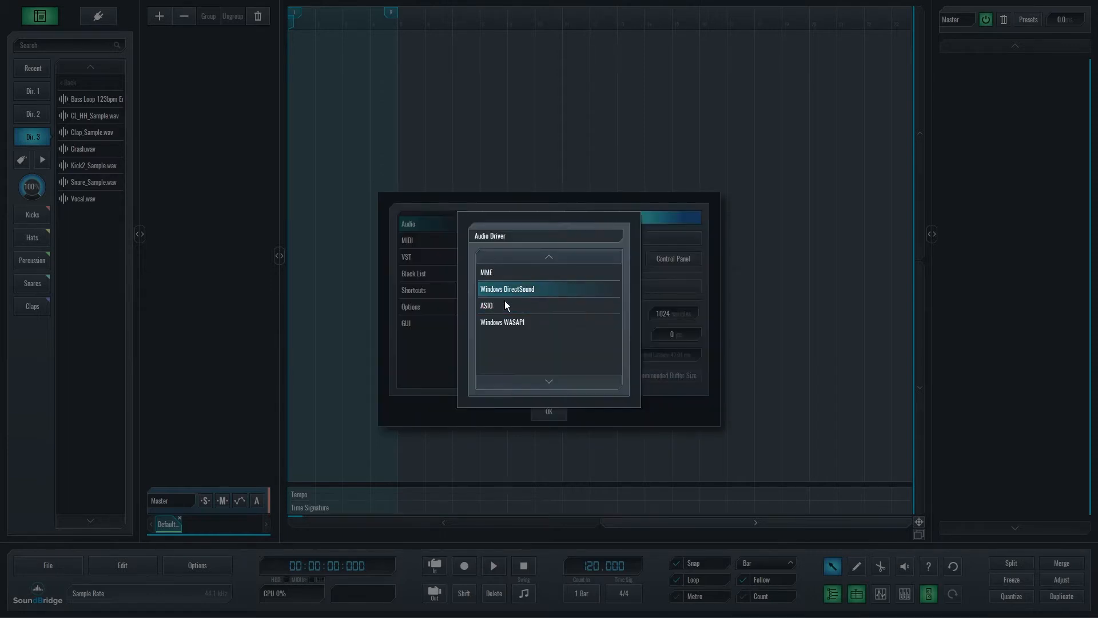
click(486, 305)
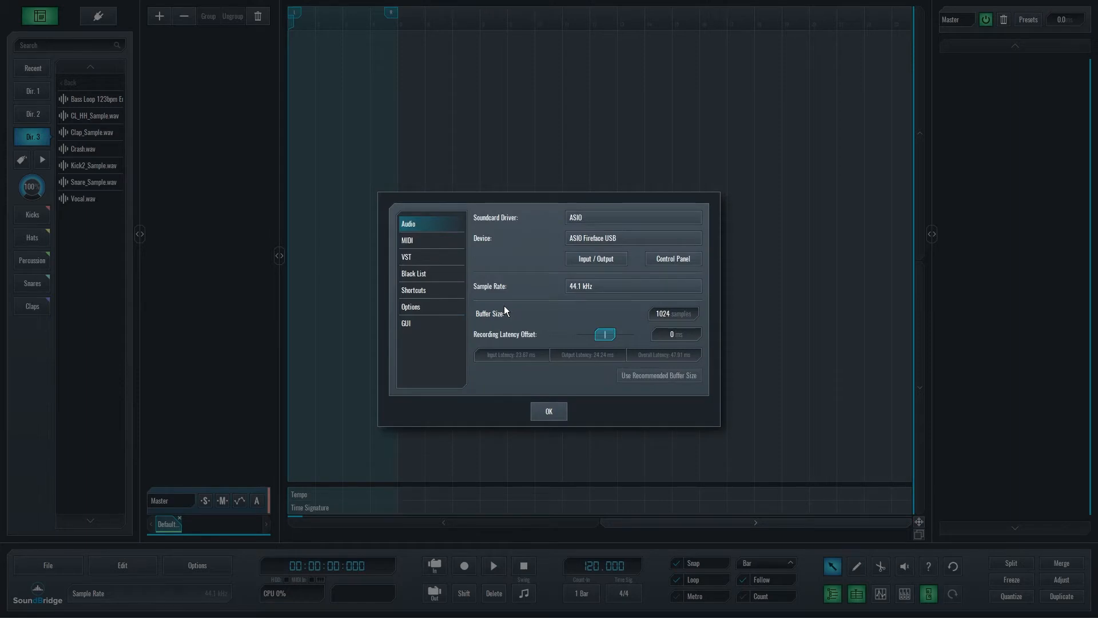
click(630, 238)
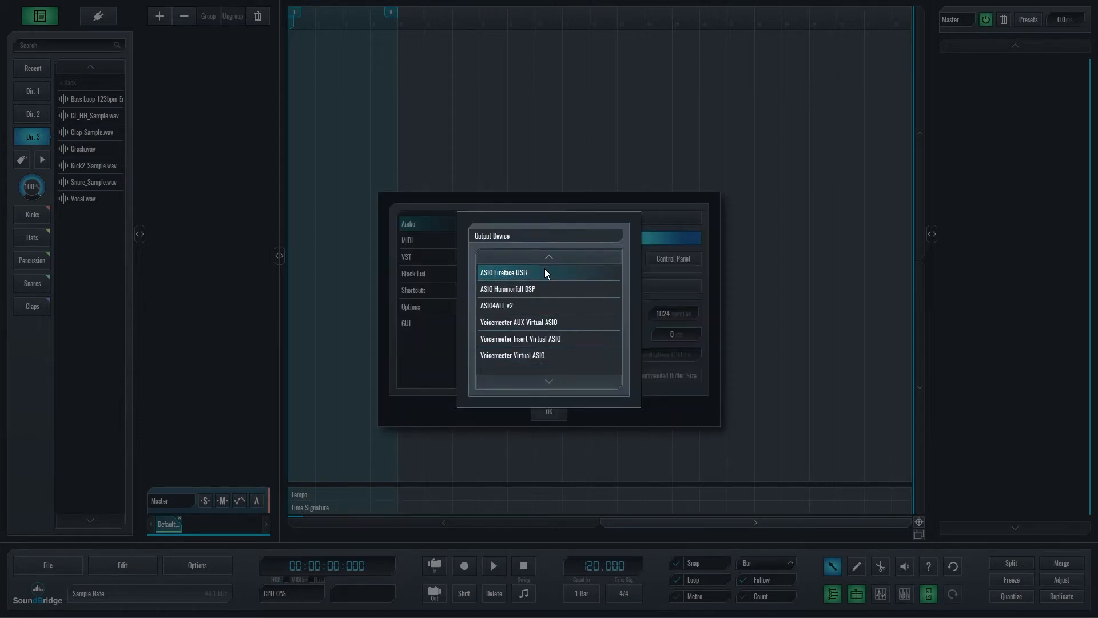
mouse_move(539, 272)
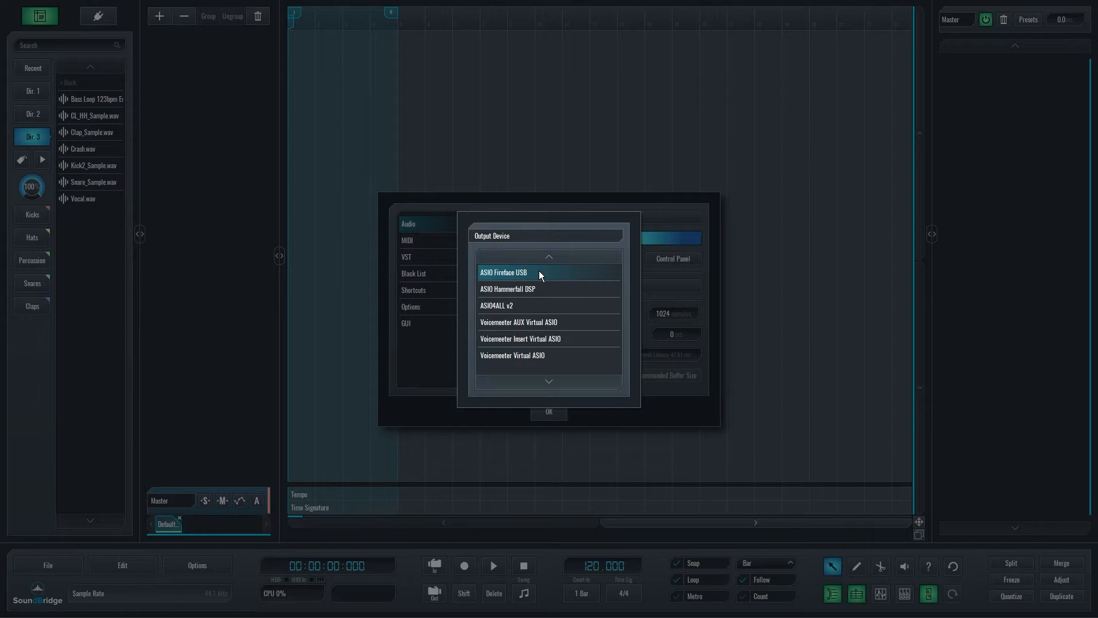
click(502, 273)
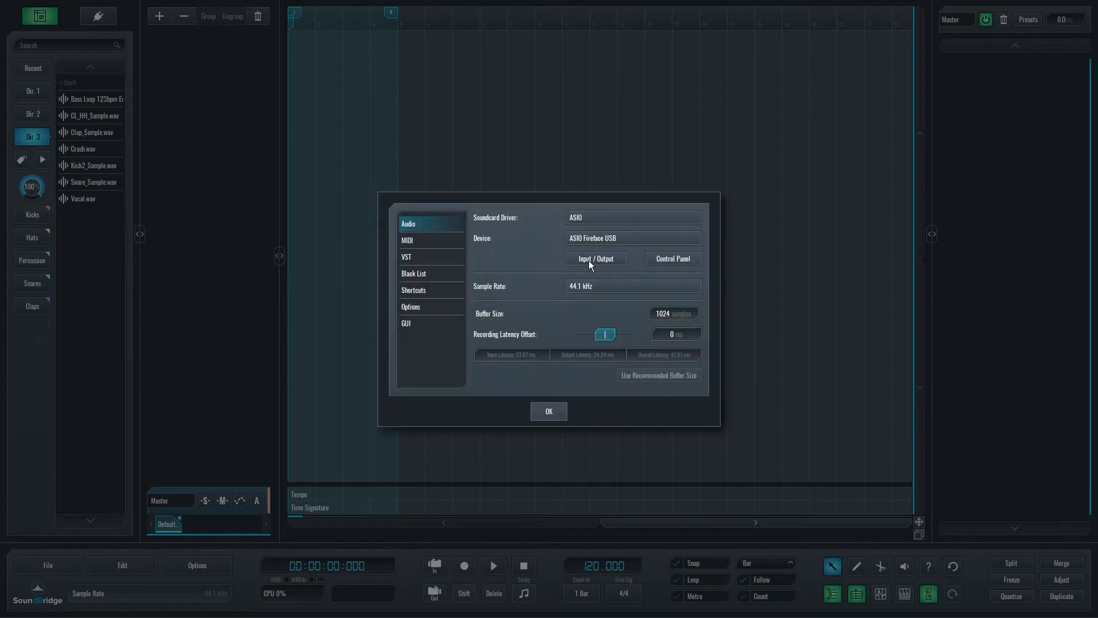
Enable mono Inputs 7 & 8 alongside Inputs 1 & 2 in Input / Output and confirm.
click(596, 258)
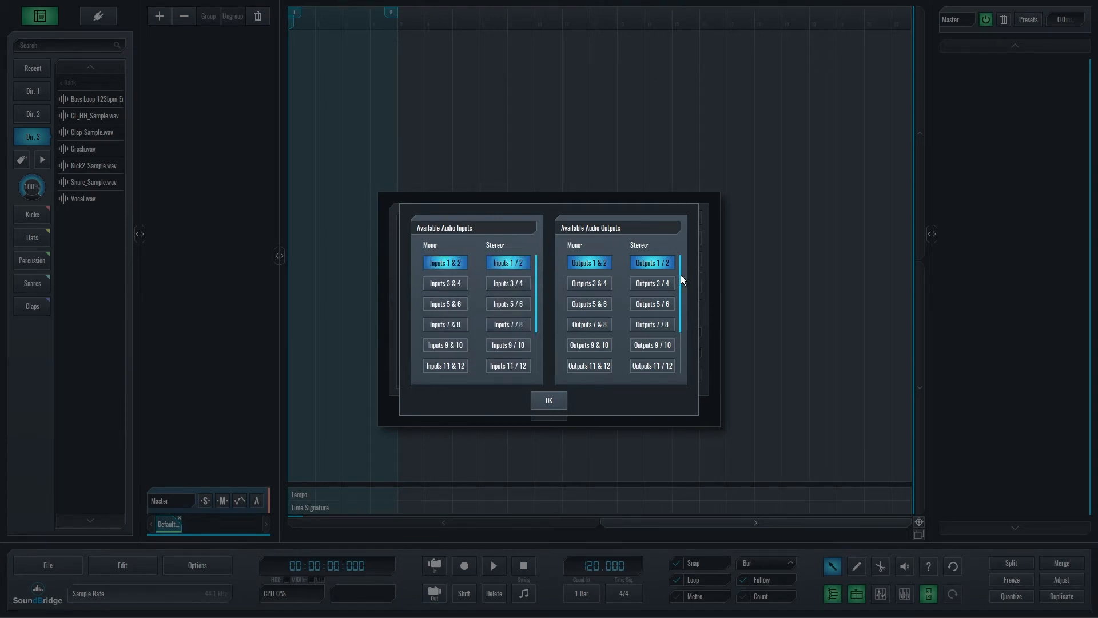
click(444, 283)
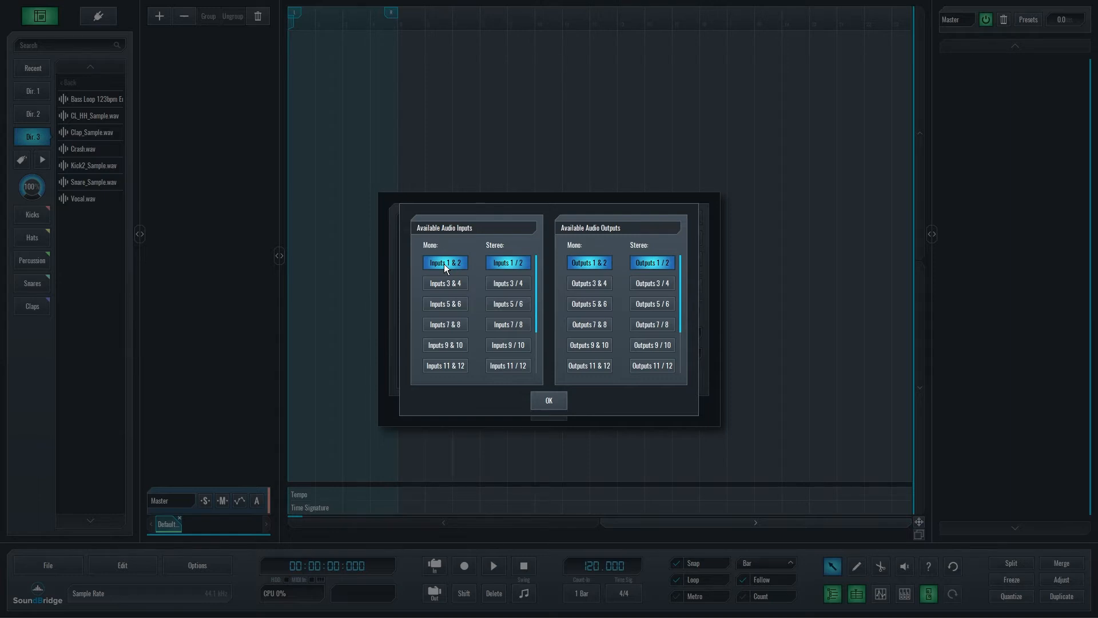
mouse_move(498, 270)
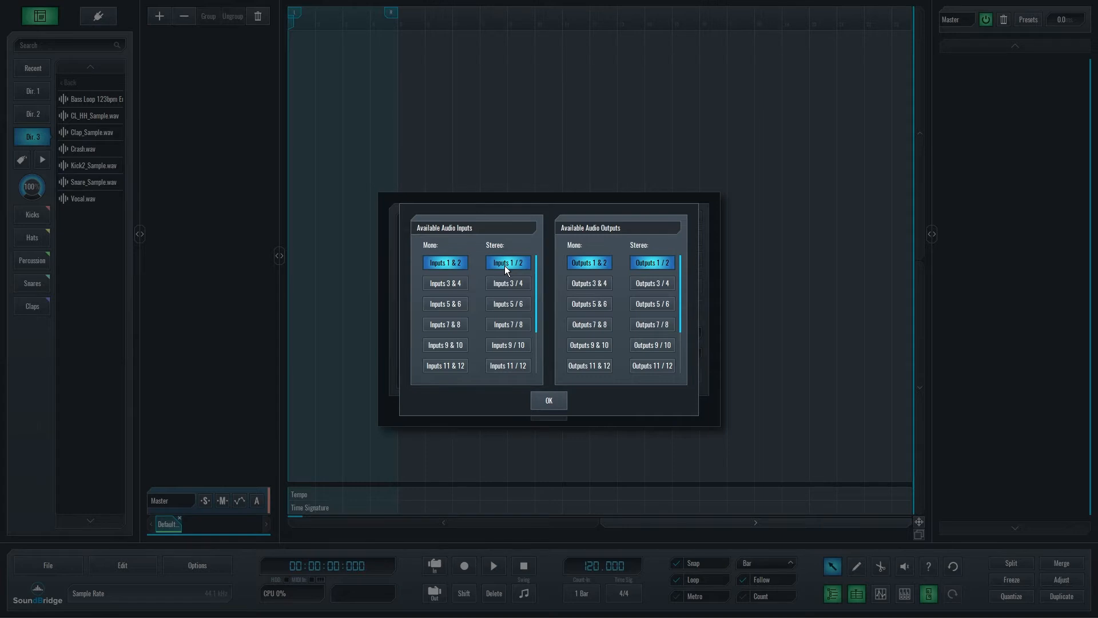
mouse_move(475, 278)
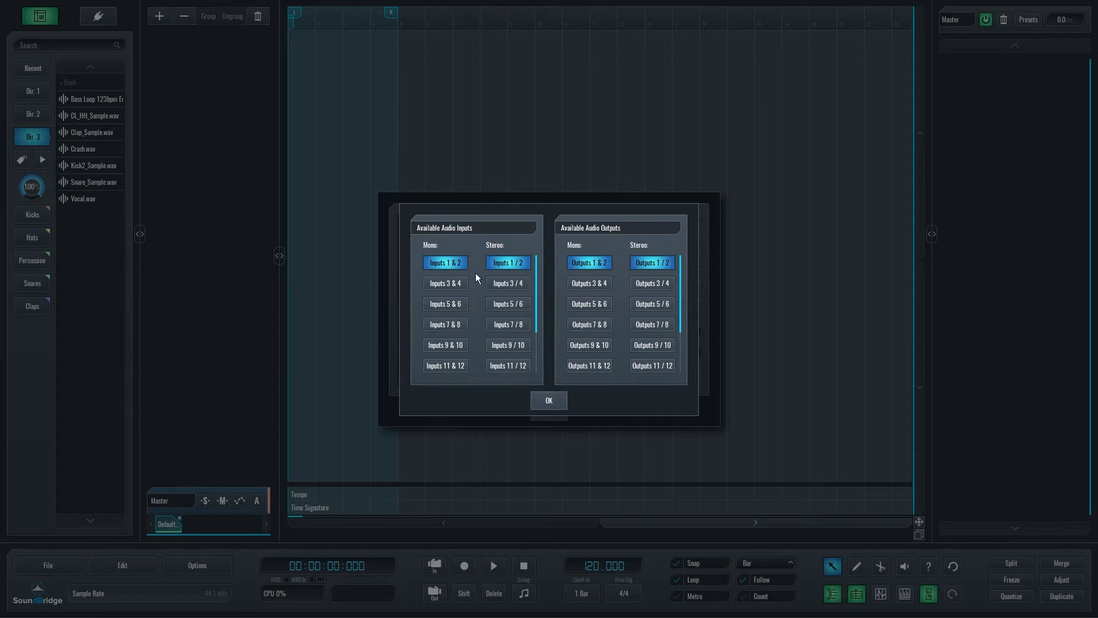
mouse_move(463, 272)
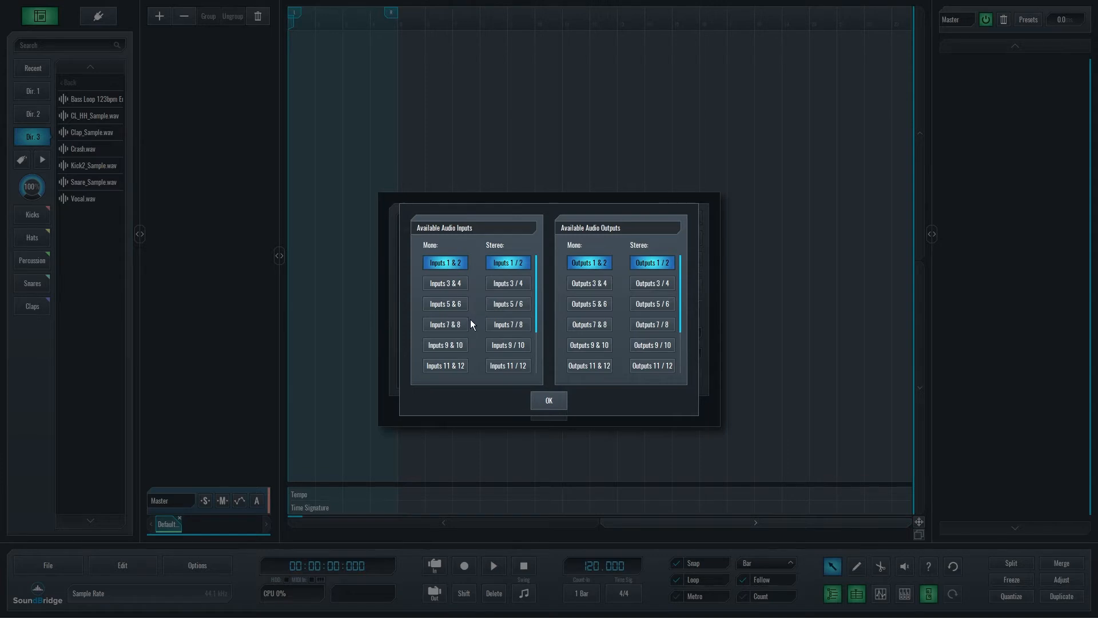
click(444, 324)
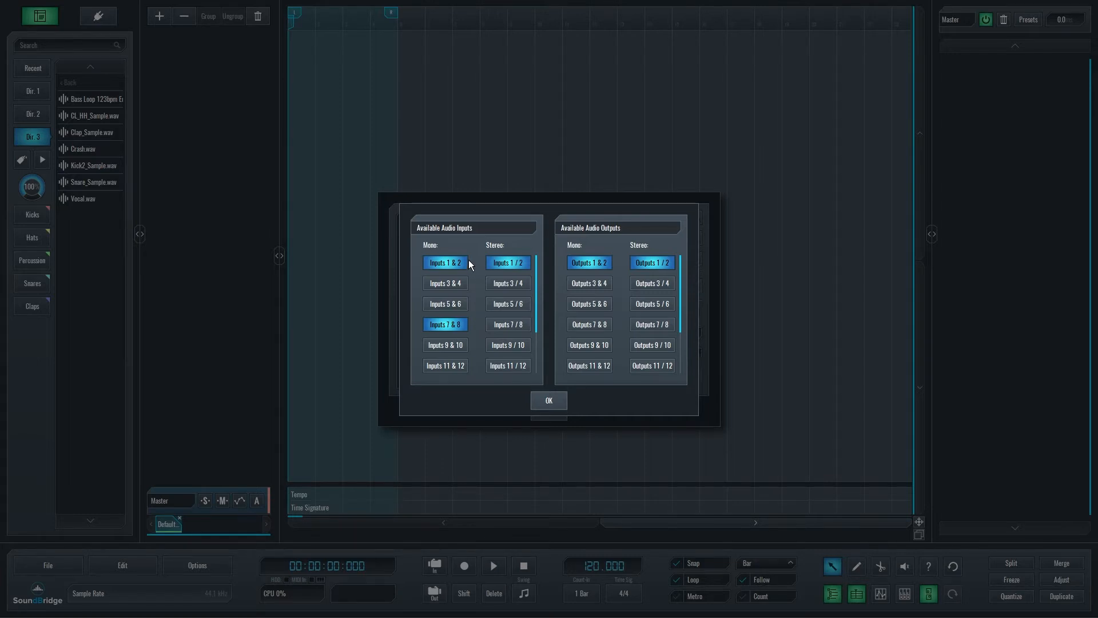
click(548, 401)
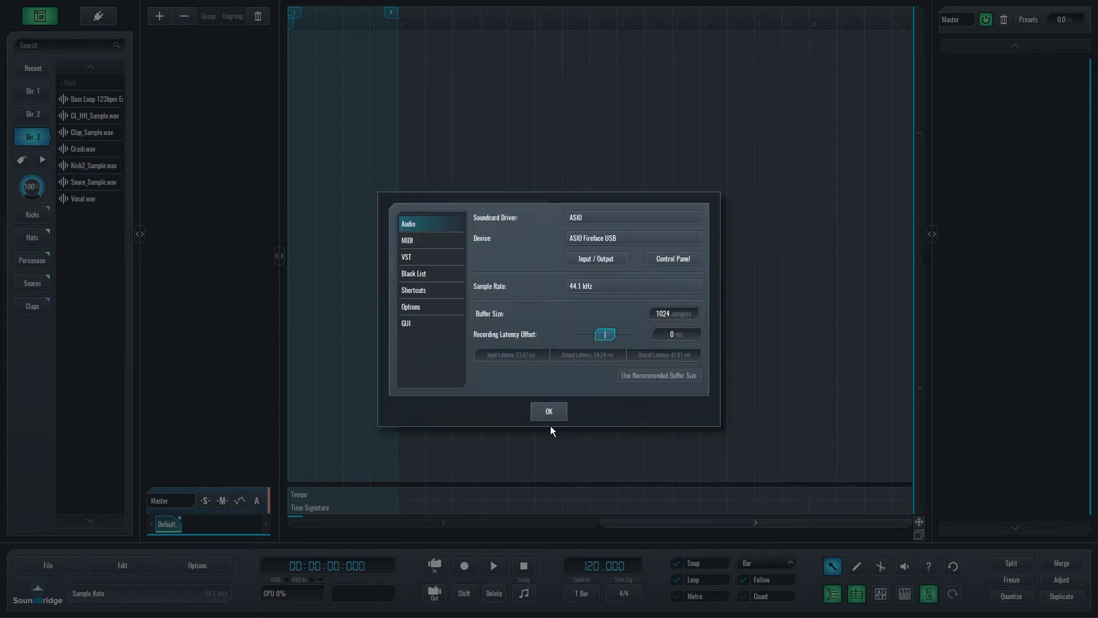
Close the settings and create a mono audio track named Microphone.
click(548, 411)
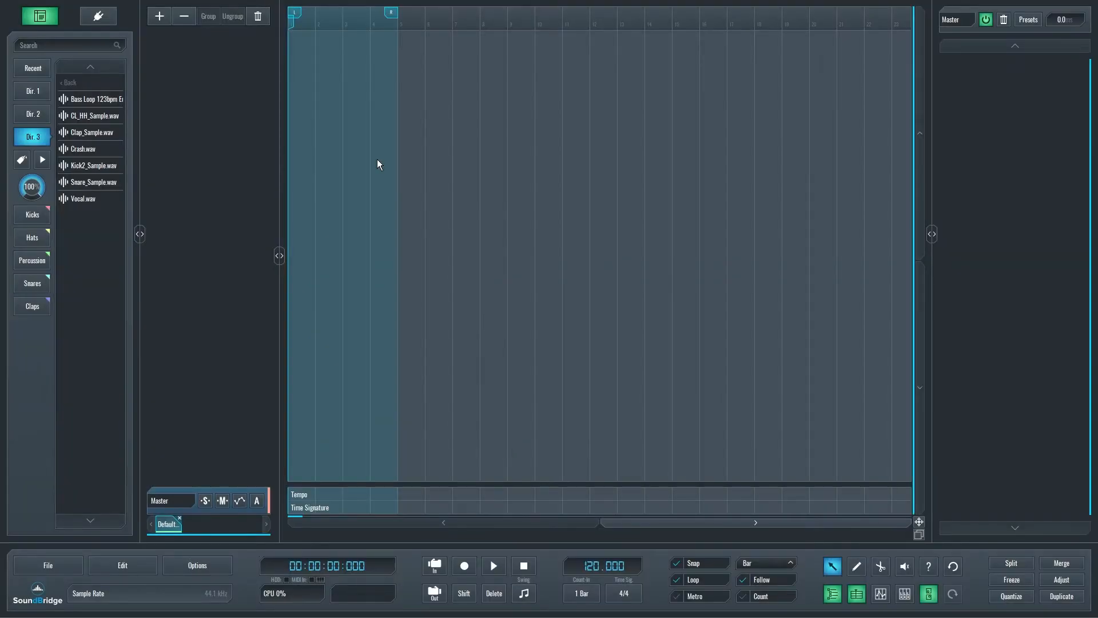
click(159, 16)
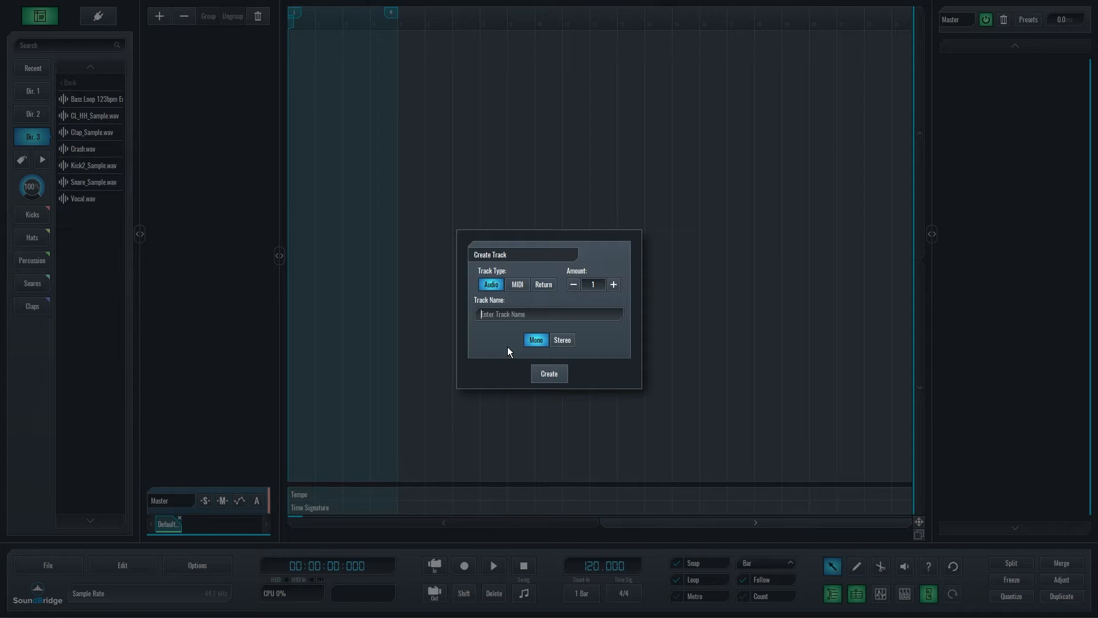
click(550, 373)
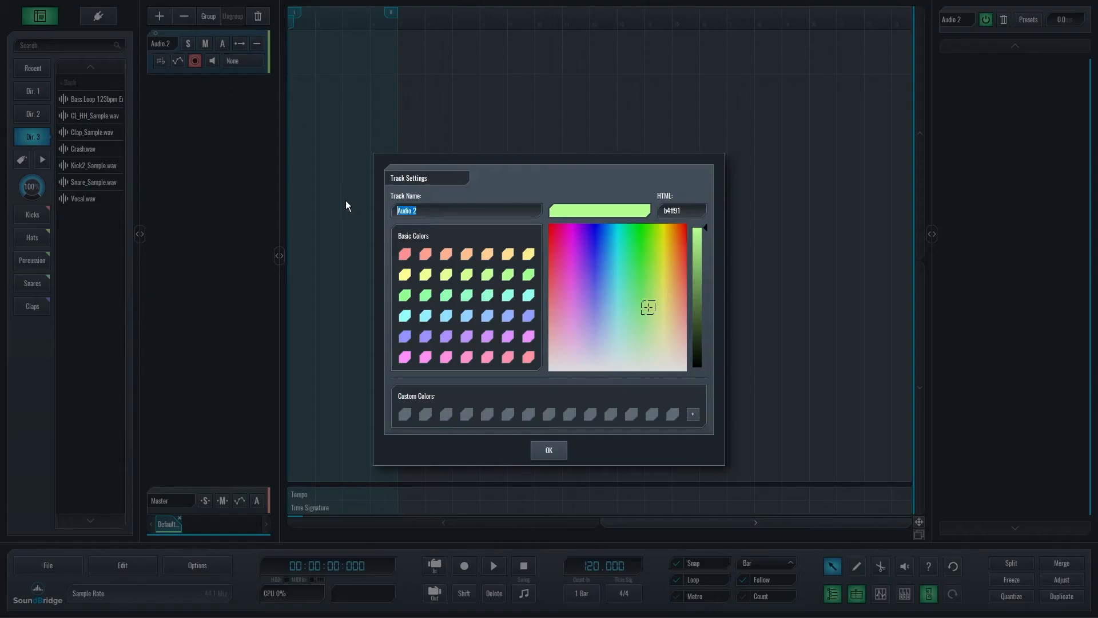
text(Micro)
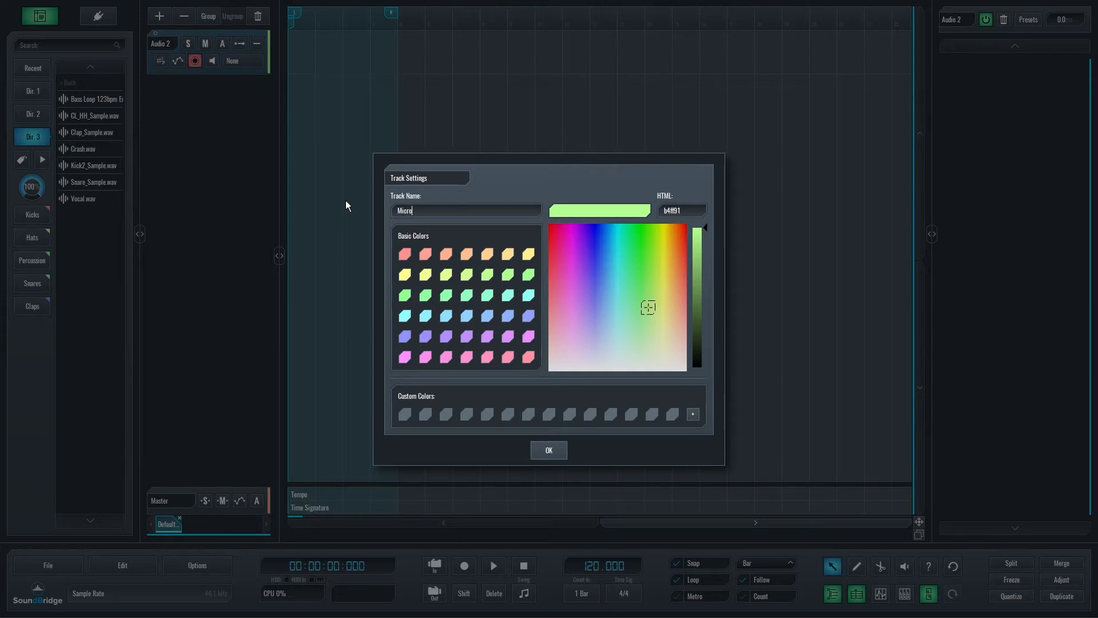
click(548, 449)
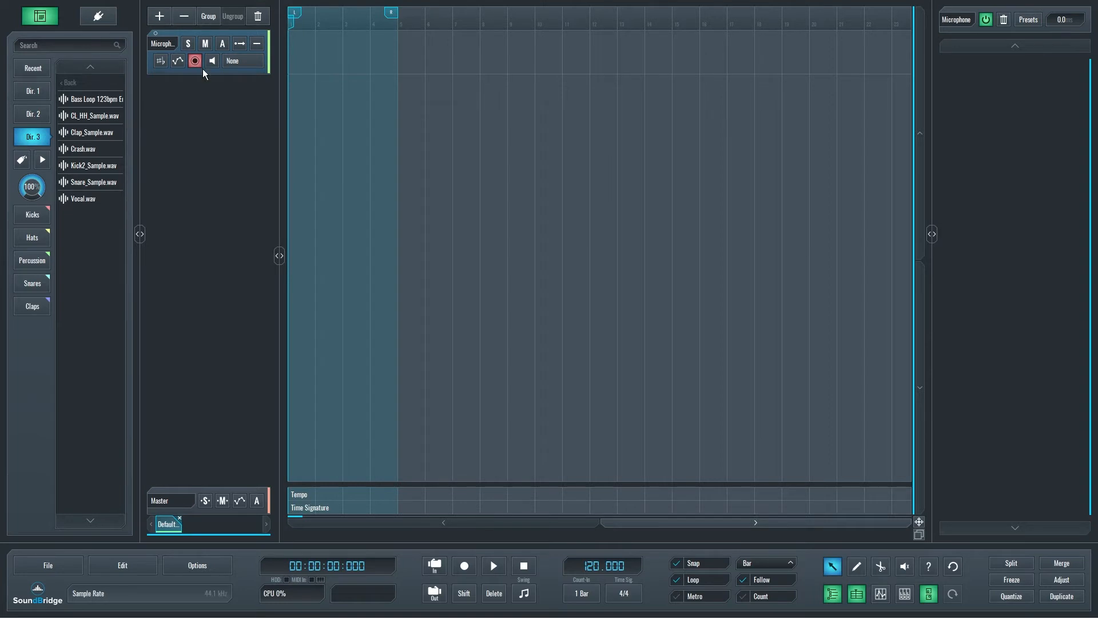
mouse_move(219, 77)
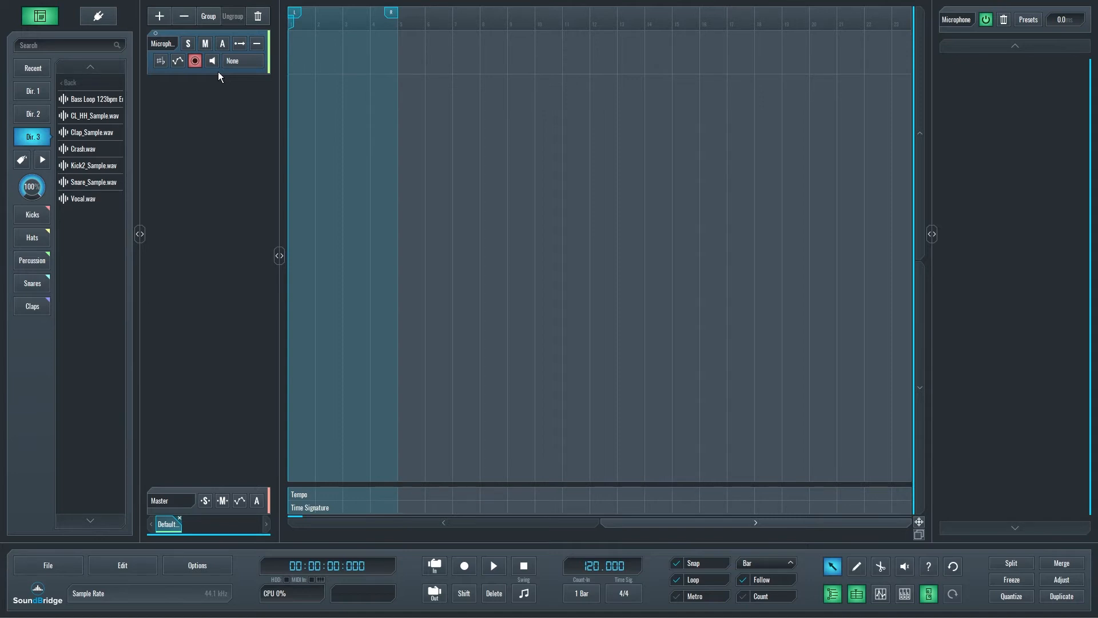
Set the track input to External > ASIO Fireface USB > Mono 1.
click(241, 61)
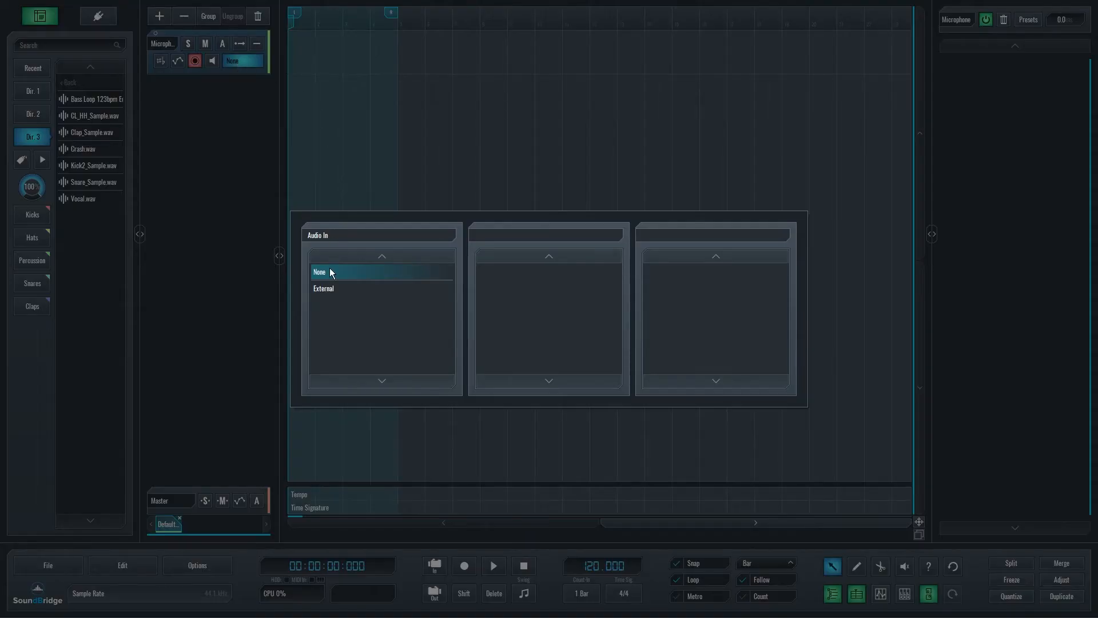
click(323, 288)
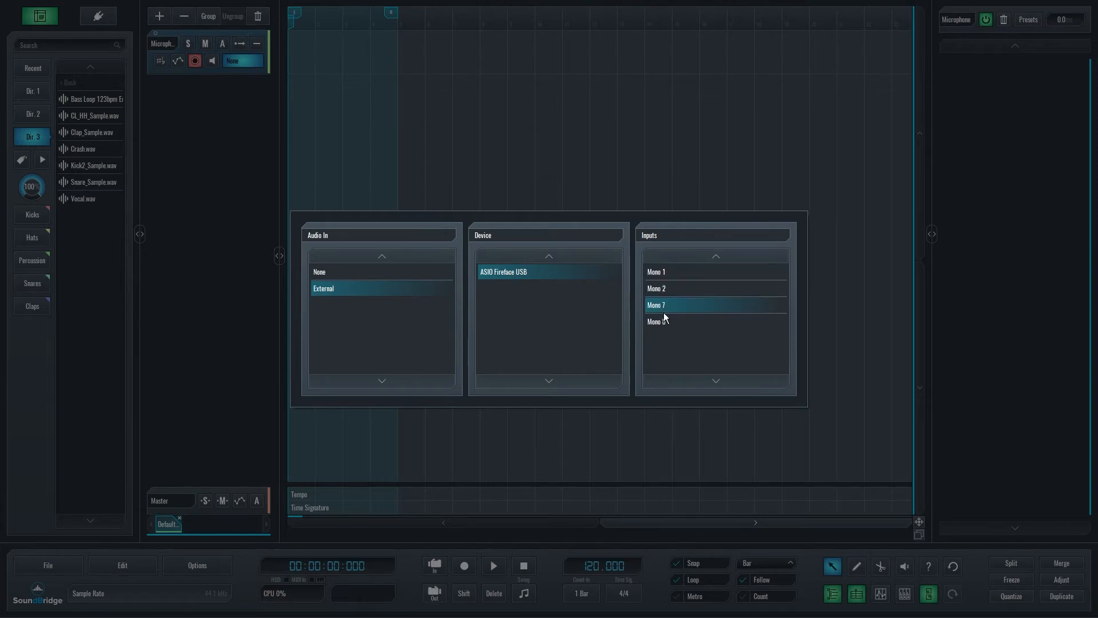
click(656, 272)
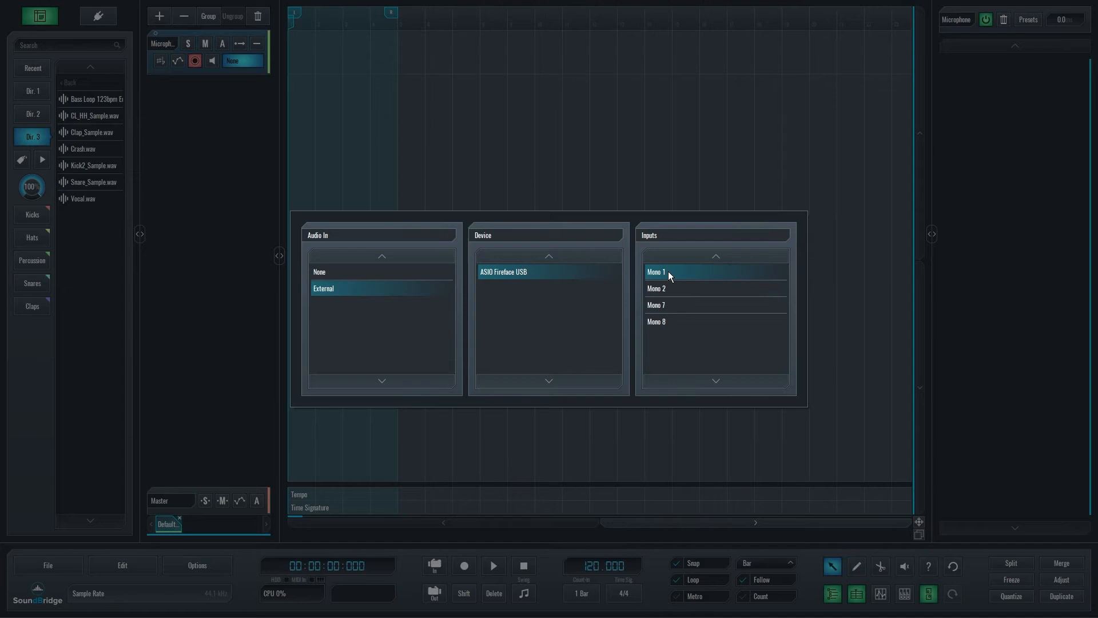
mouse_move(676, 276)
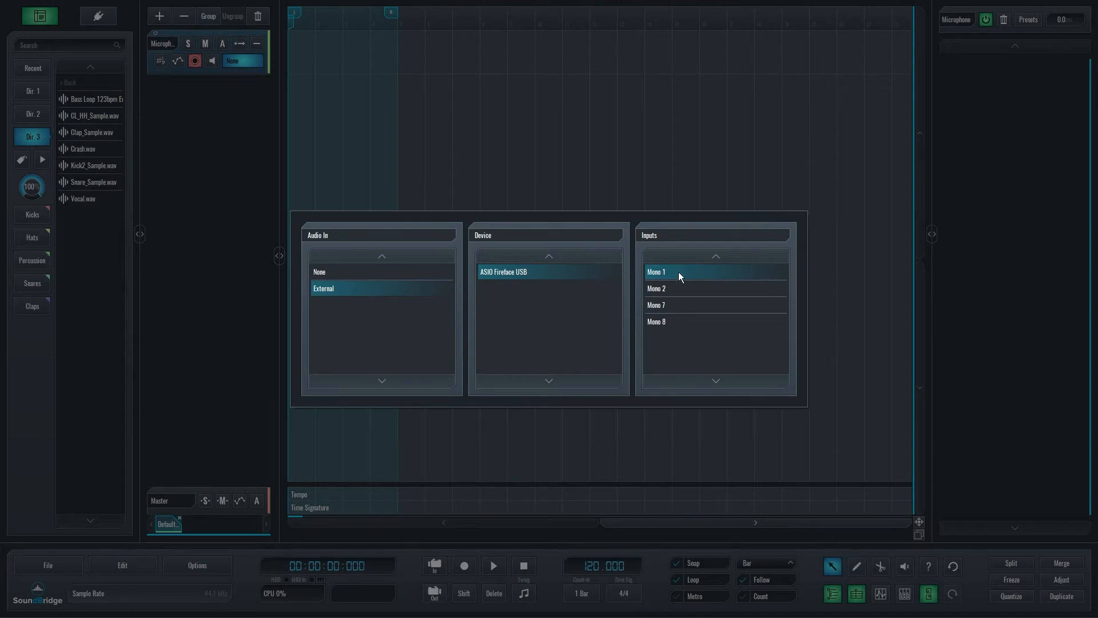
click(656, 272)
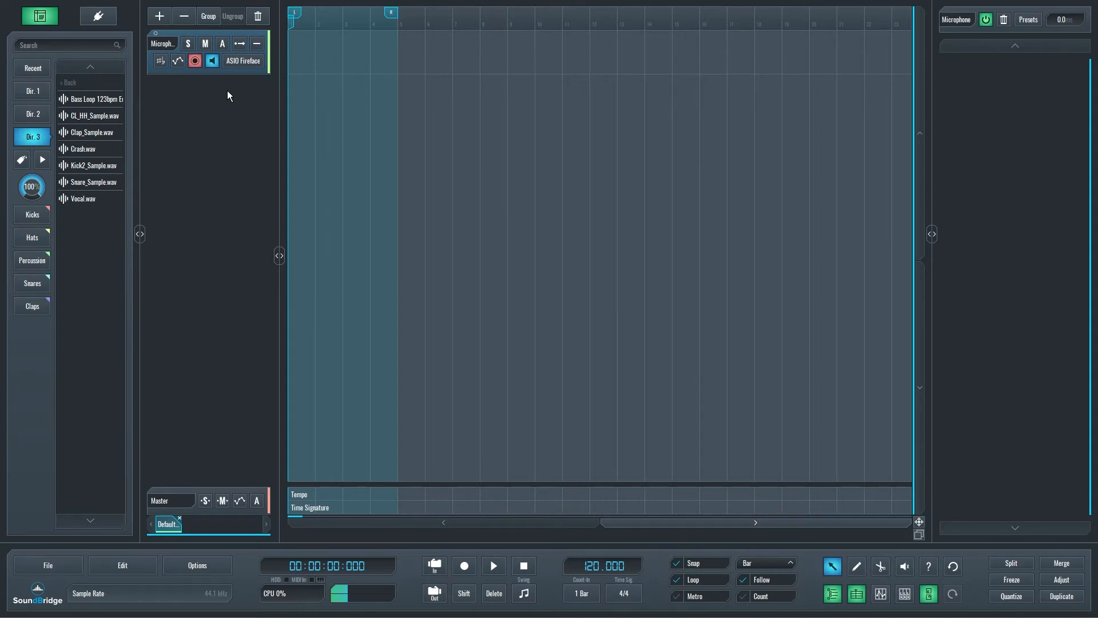
Turn off input monitoring and record a short take on the Microphone track.
click(213, 61)
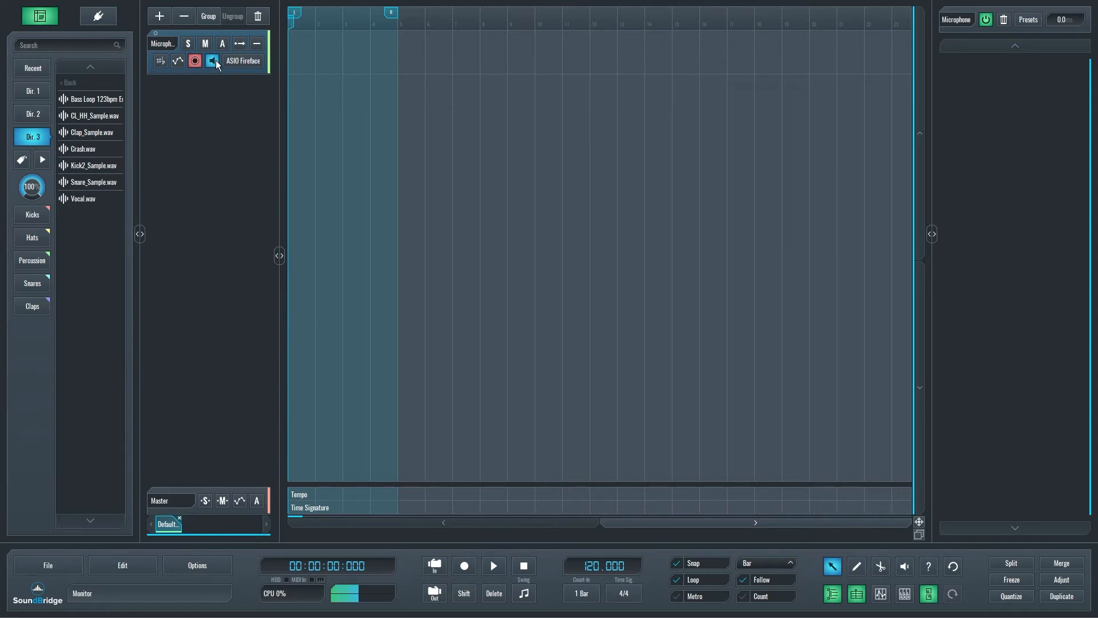
click(213, 61)
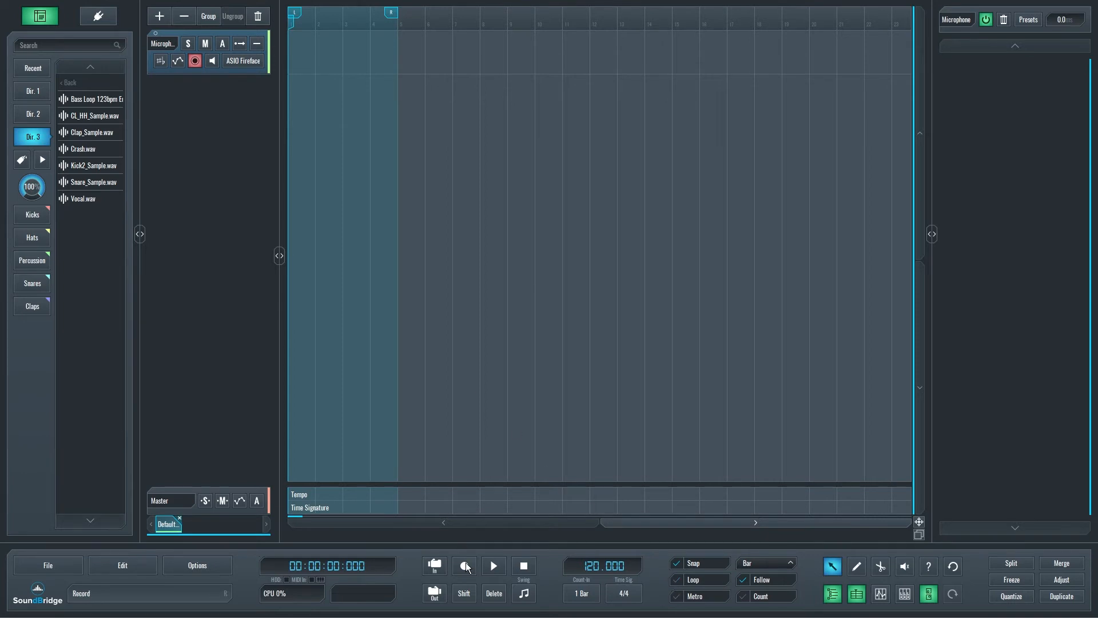
click(463, 565)
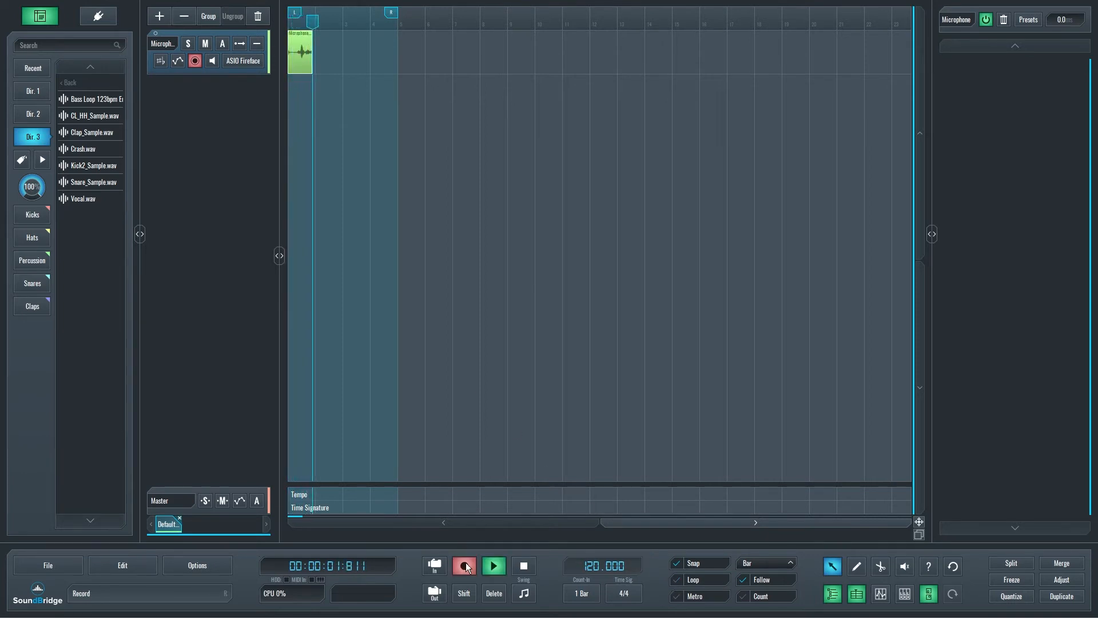
click(464, 565)
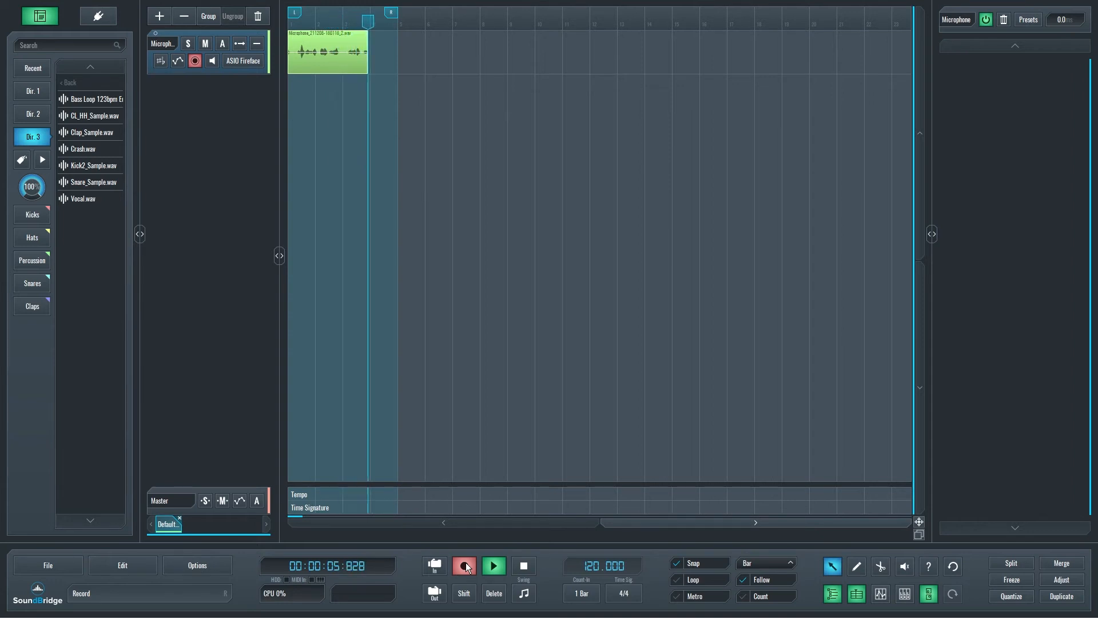
click(464, 565)
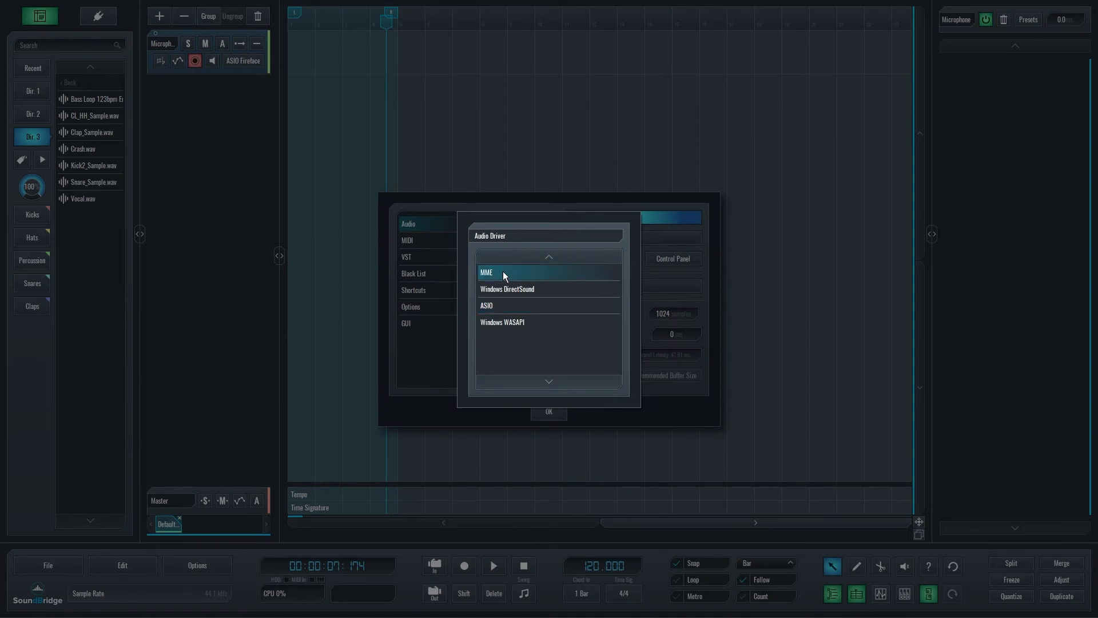
Choose MME as the soundcard driver.
click(487, 272)
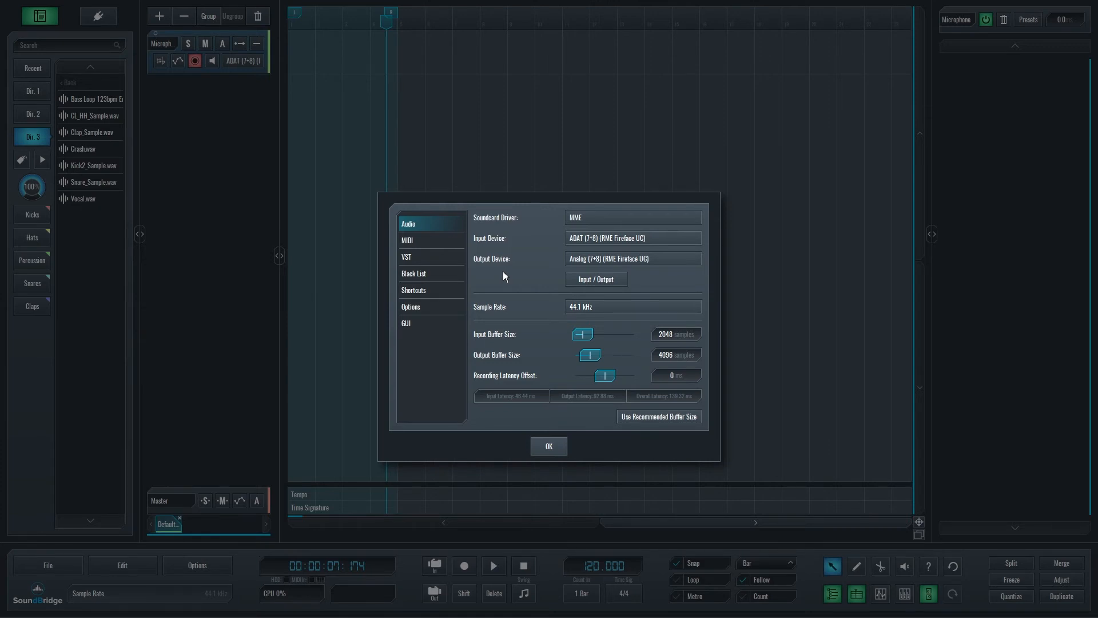
Set input to Headset Microphone (sE USB 2200) and output to Speakers (RME HDSP 9632).
click(631, 238)
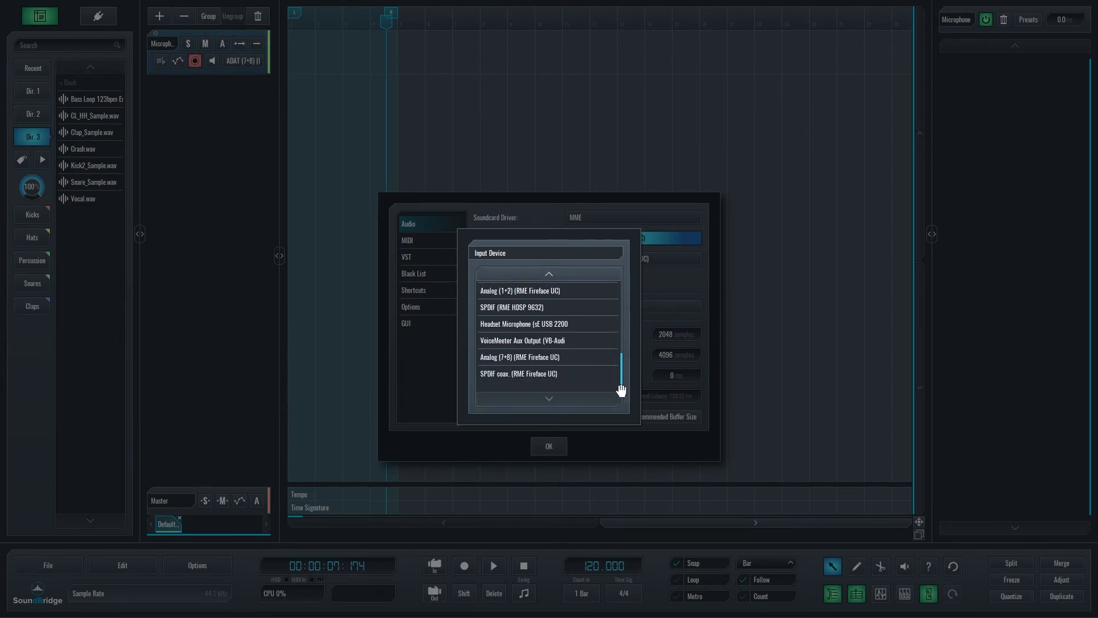
click(524, 324)
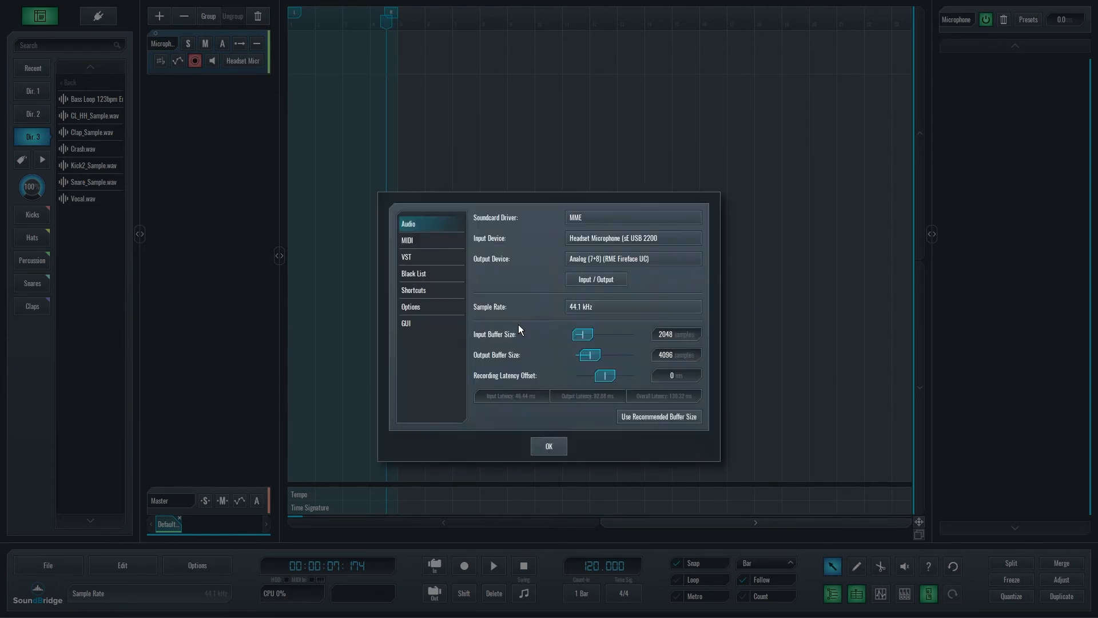
click(631, 259)
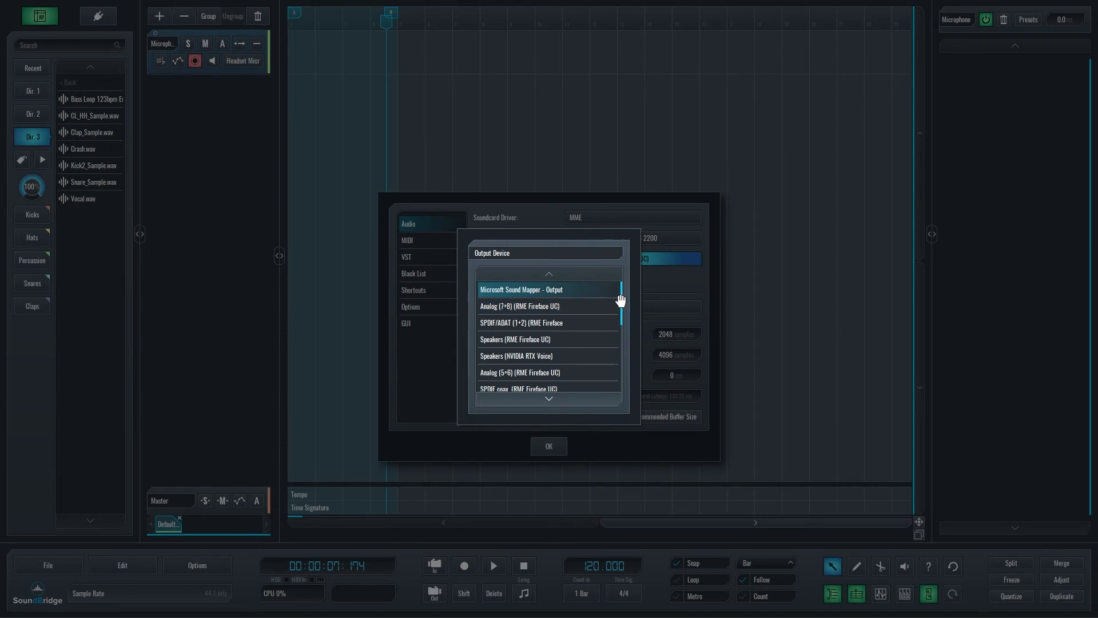
scroll(down, 3)
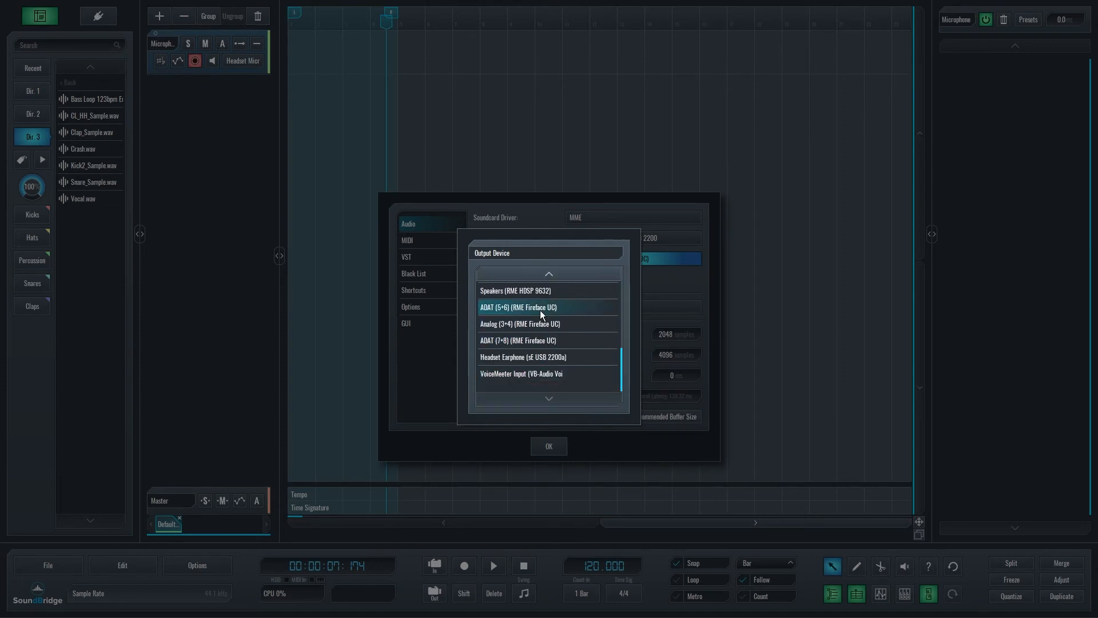
click(515, 290)
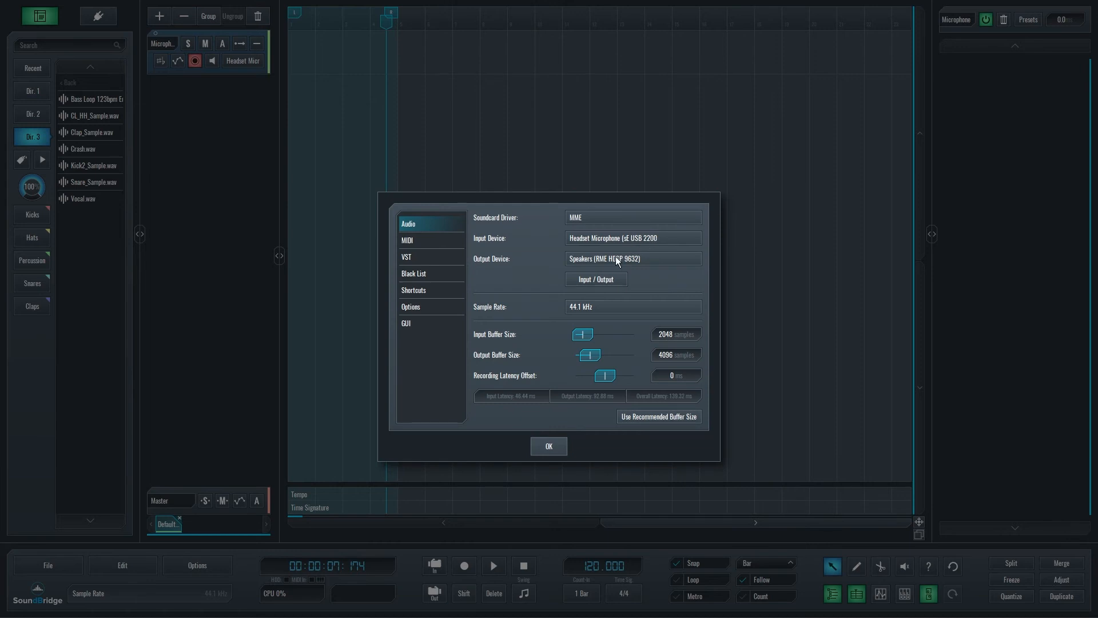
mouse_move(645, 281)
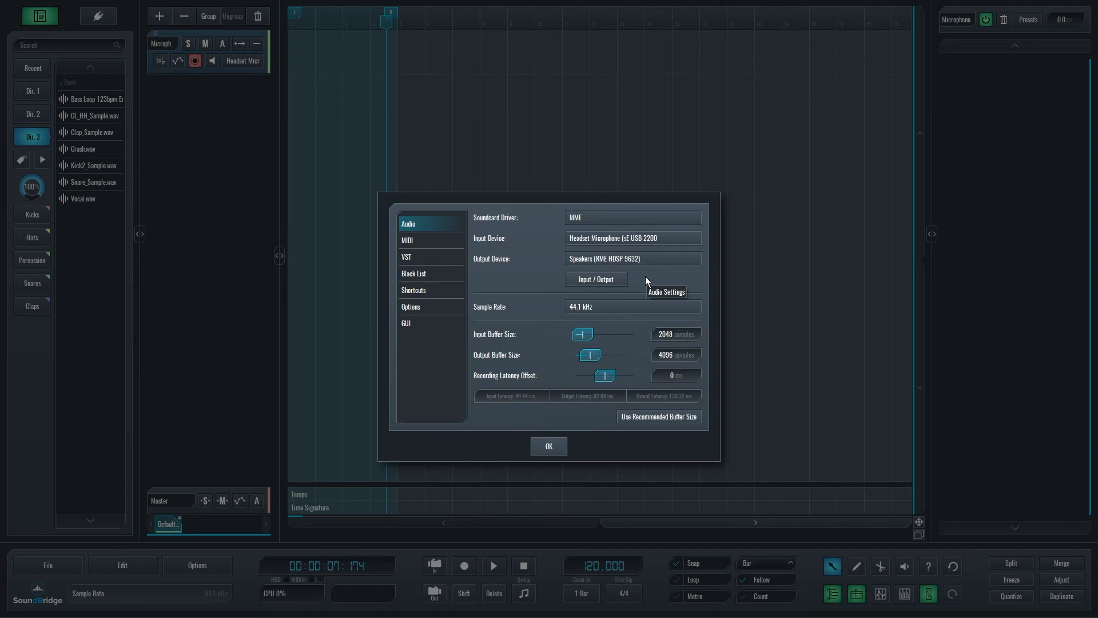
Review the Input / Output overview, then apply and close the audio settings.
click(595, 279)
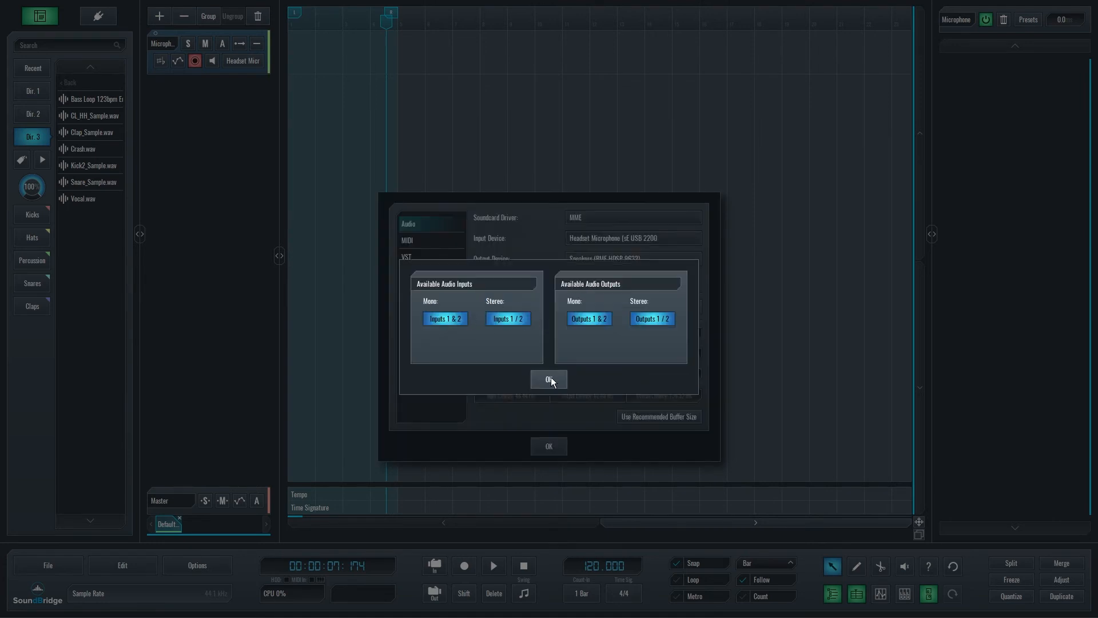
click(550, 379)
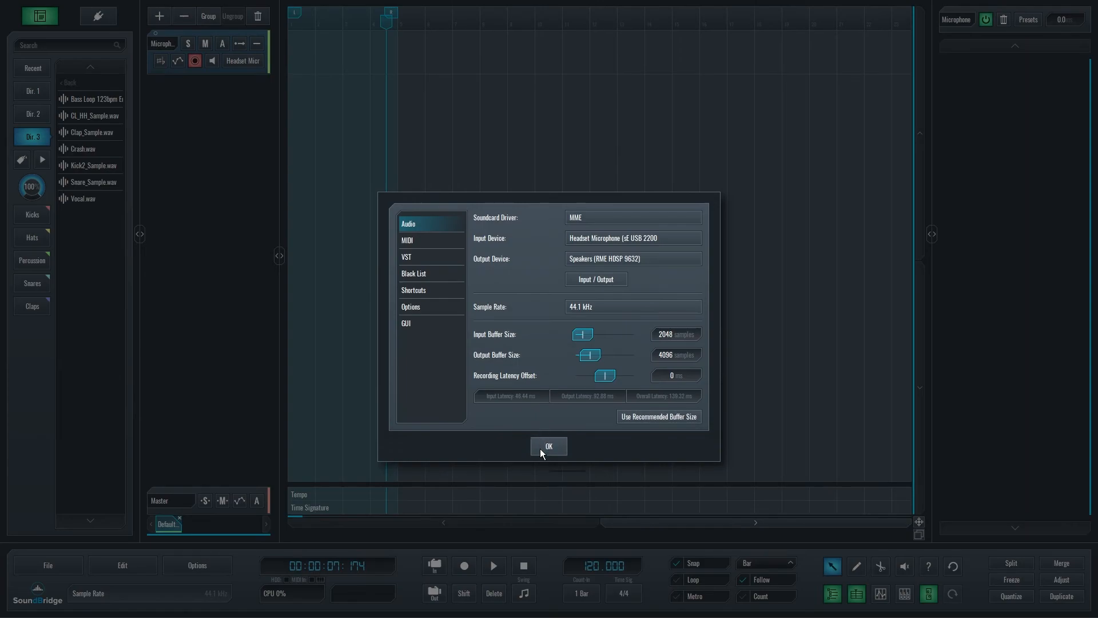
click(548, 446)
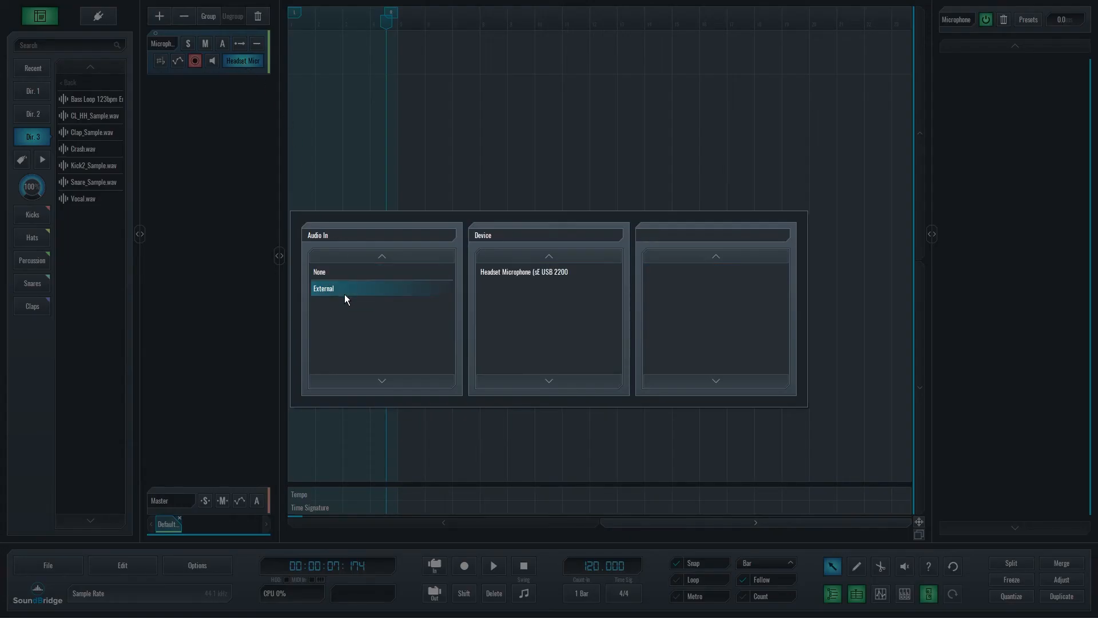
Set the track input to the external Headset Microphone (sE USB 2200).
click(548, 272)
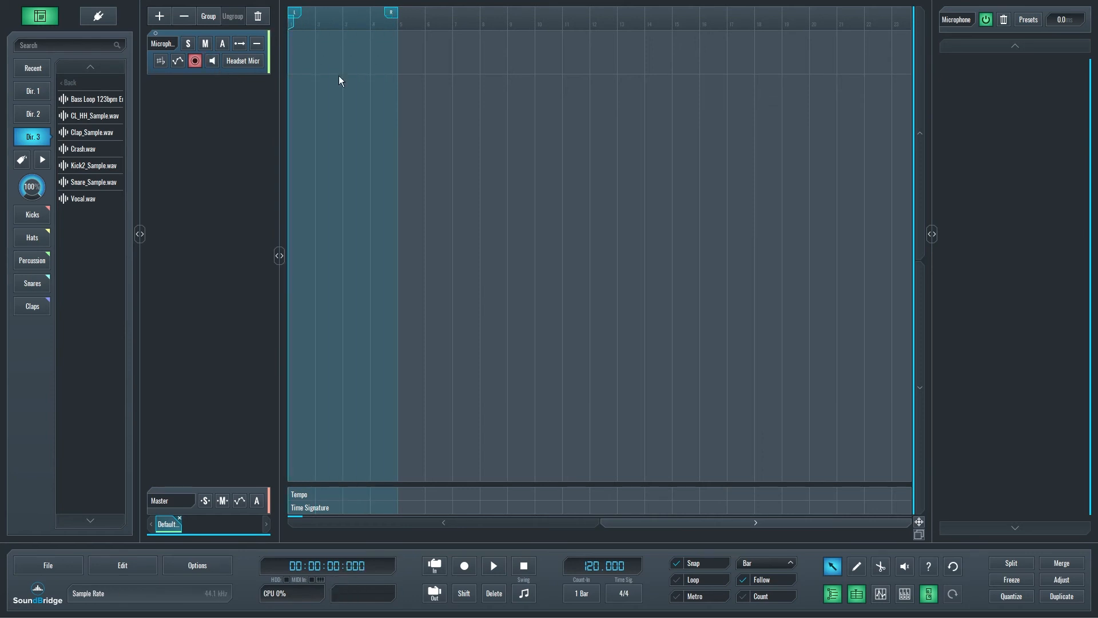
Record a short vocal take through the headset mic, then play it back and stop.
click(464, 566)
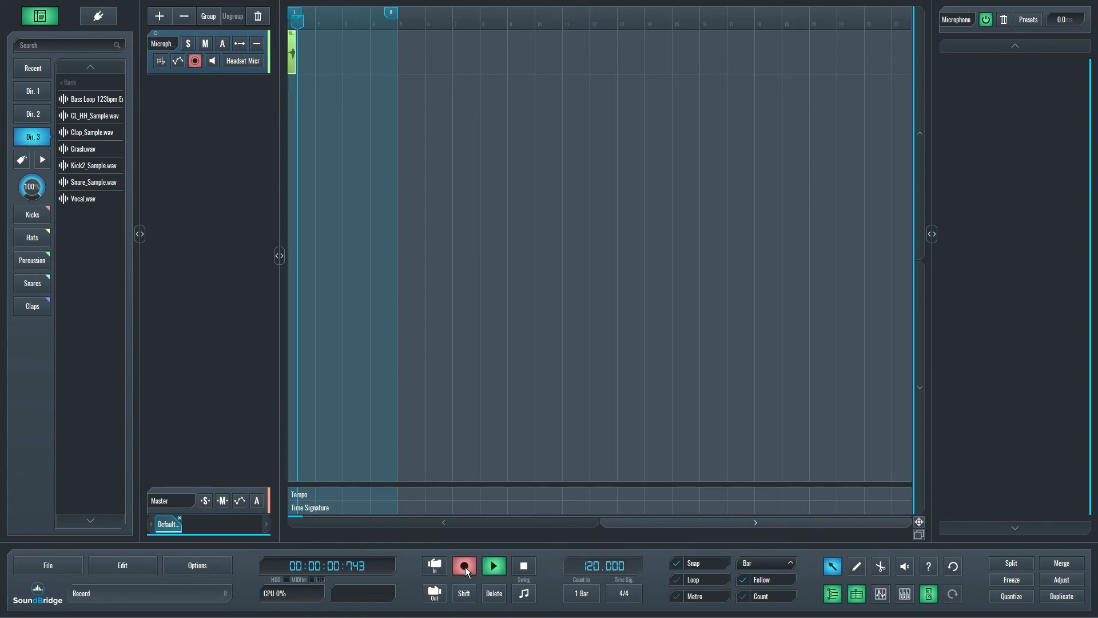
click(463, 565)
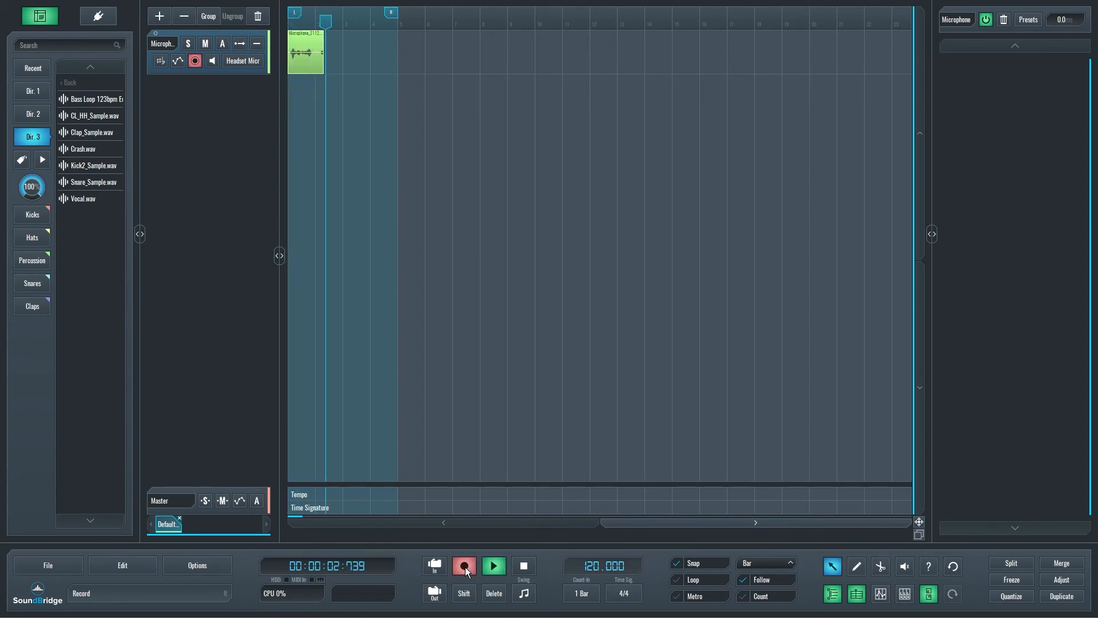
click(464, 566)
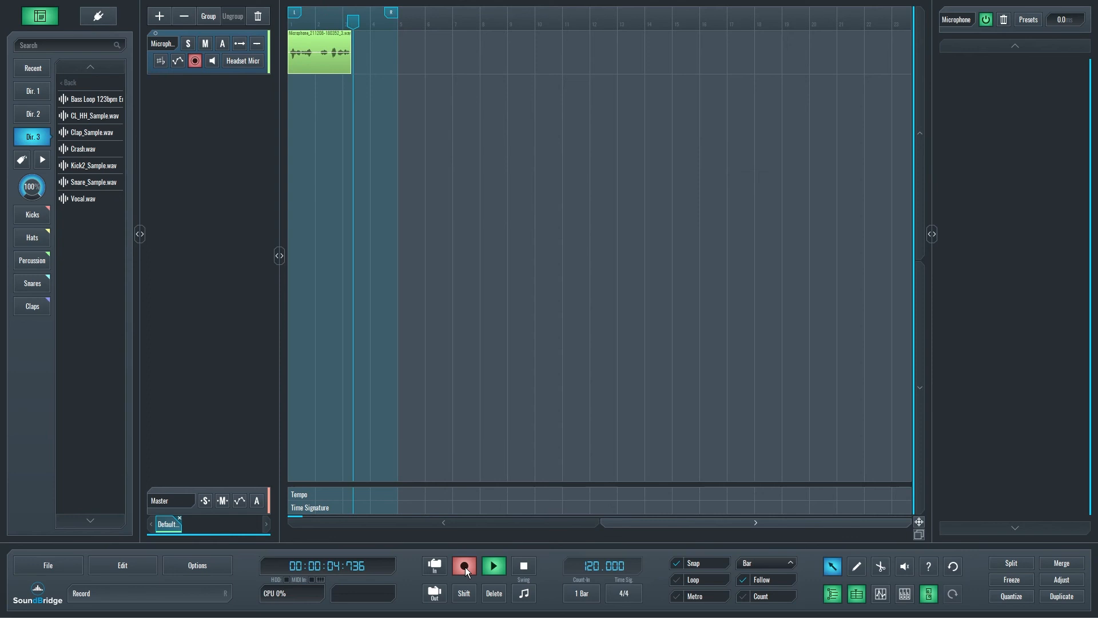
click(463, 565)
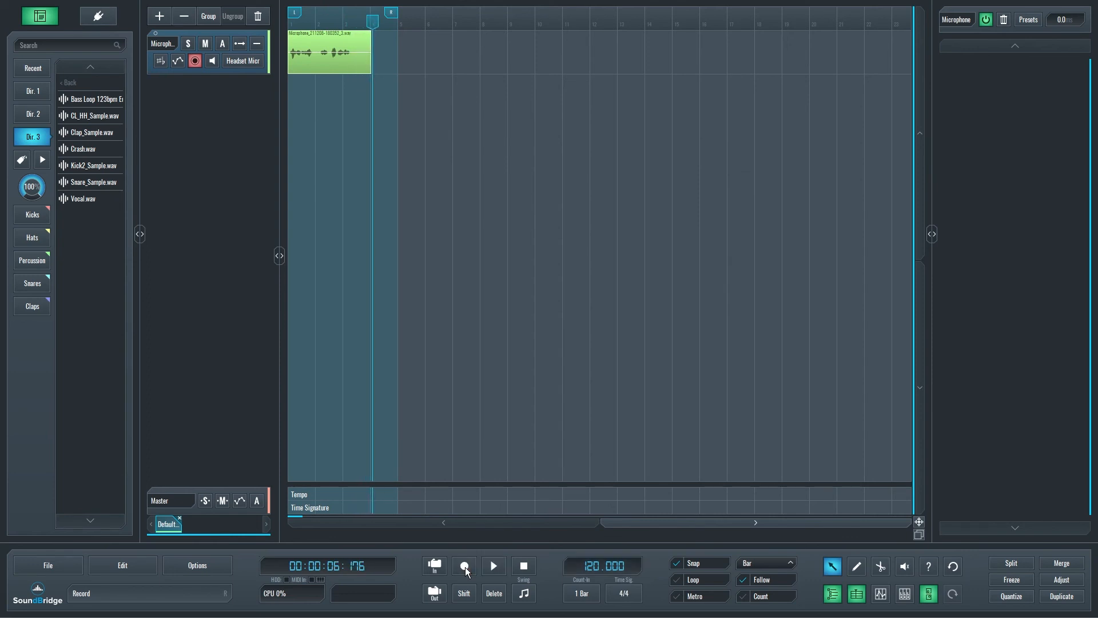
click(493, 565)
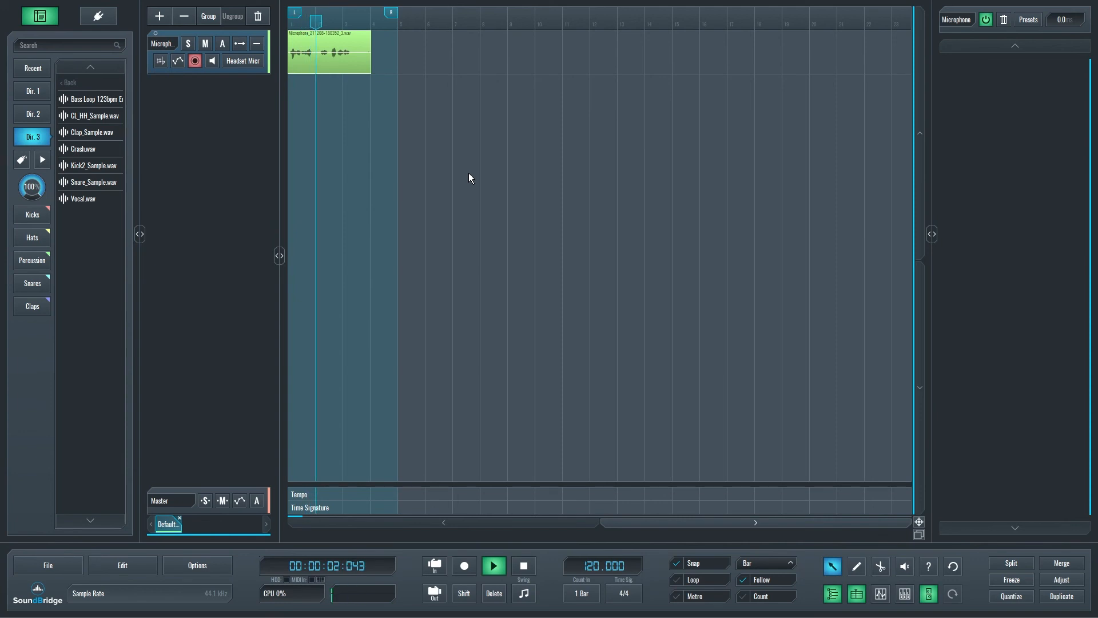
click(493, 566)
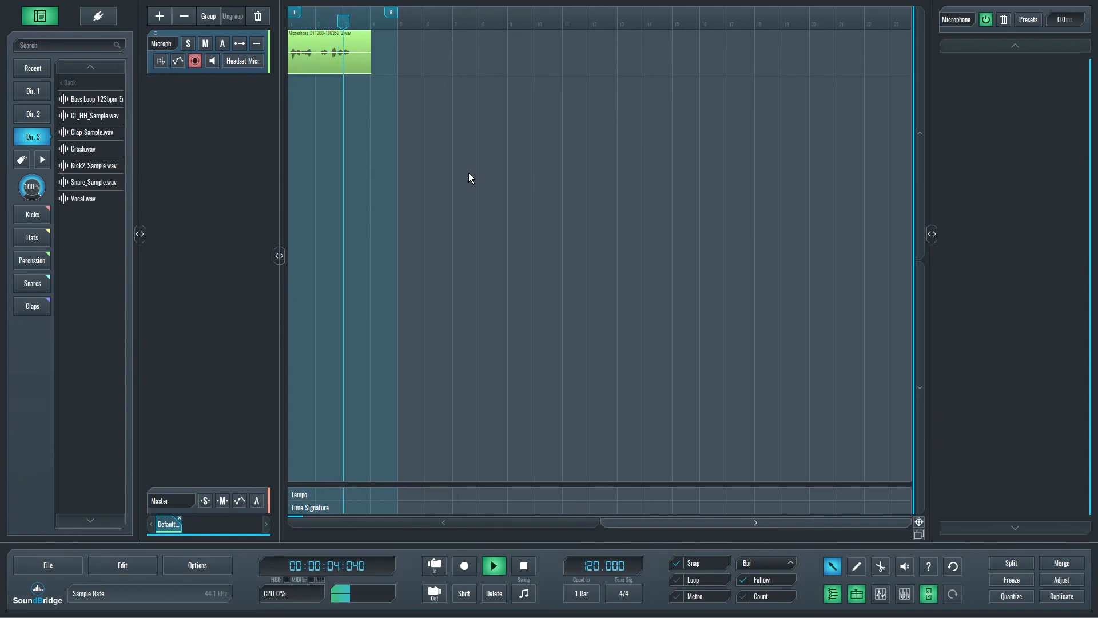
click(493, 565)
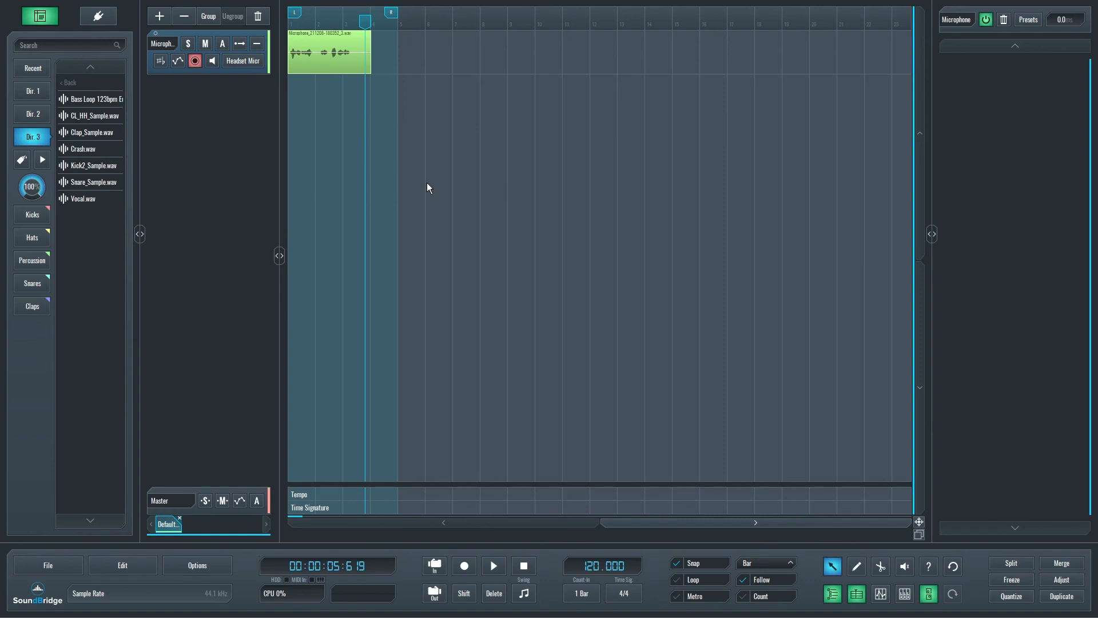
Review the Input / Output list in Audio settings, close it, and leave the Microphone track disarmed.
click(197, 565)
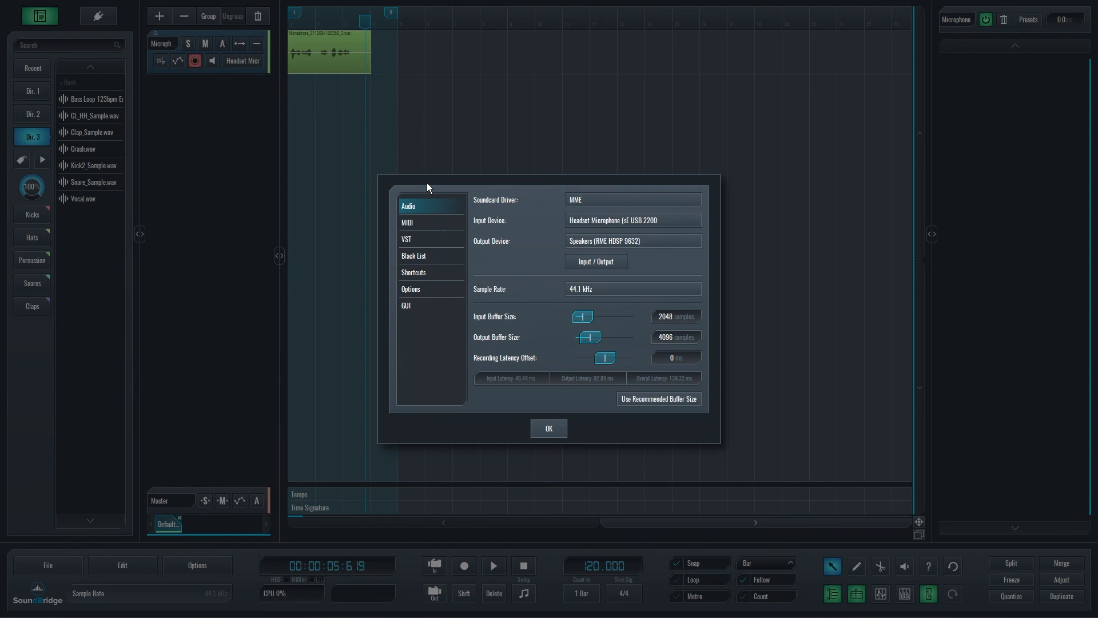
mouse_move(582, 266)
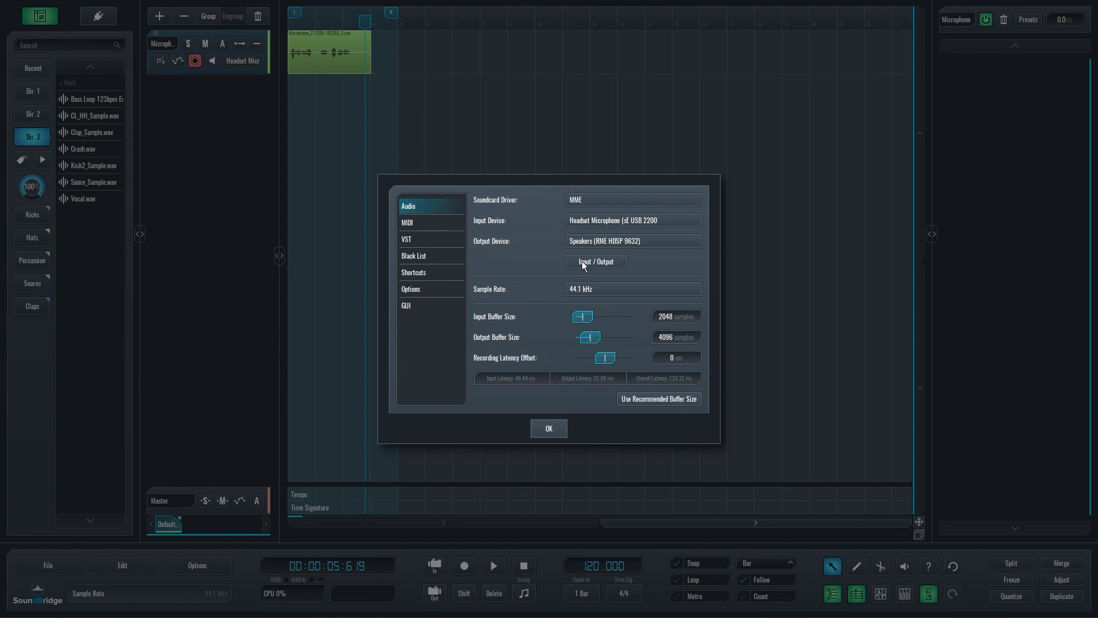
click(596, 261)
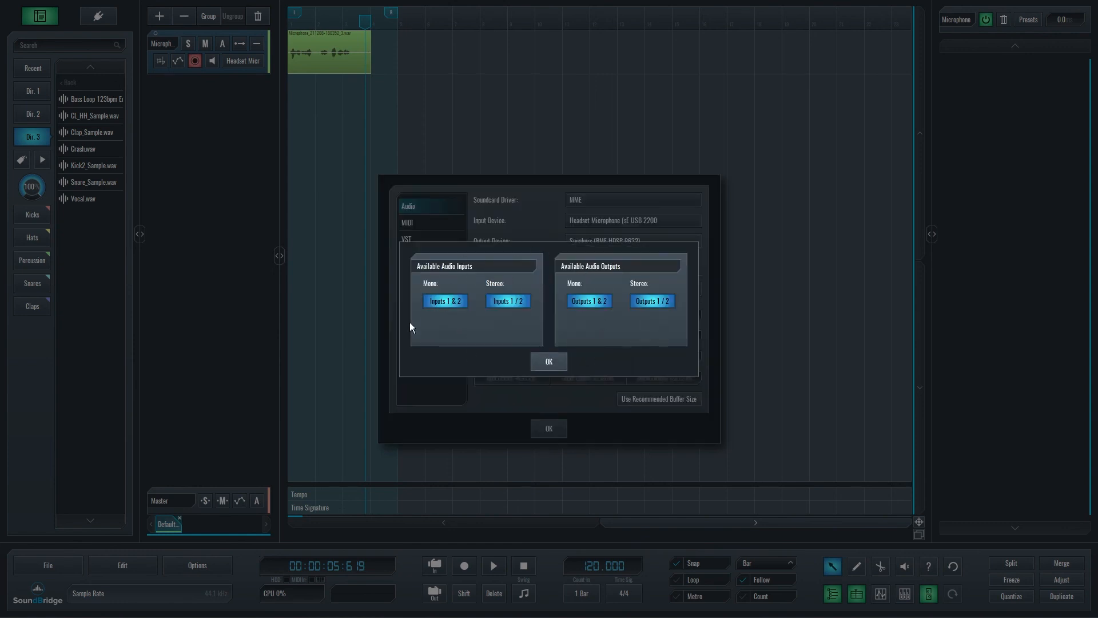
mouse_move(617, 366)
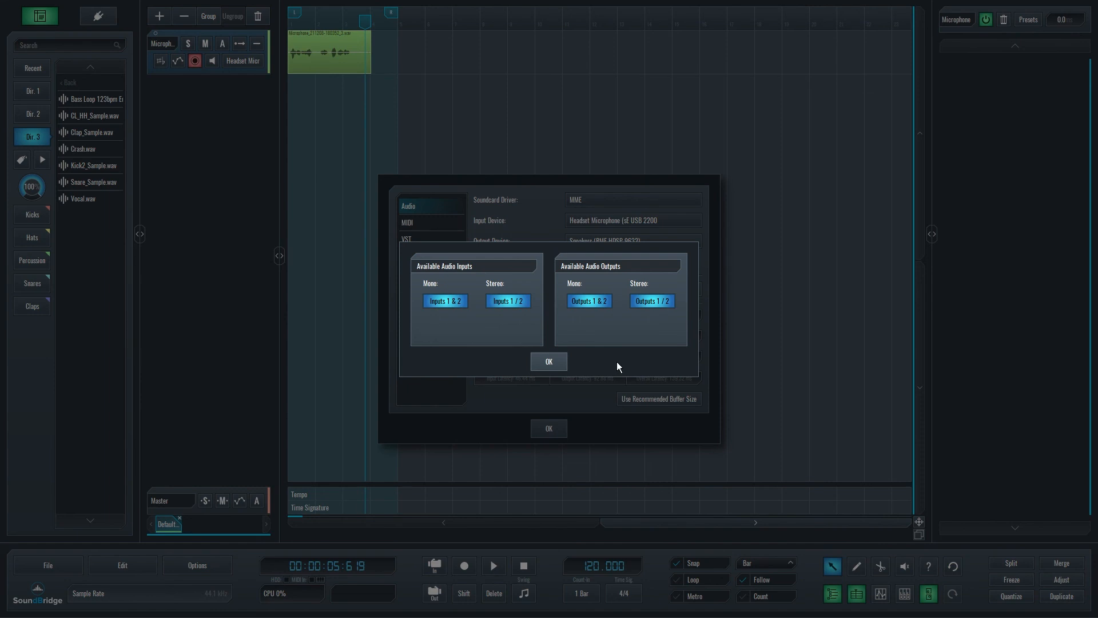
click(549, 360)
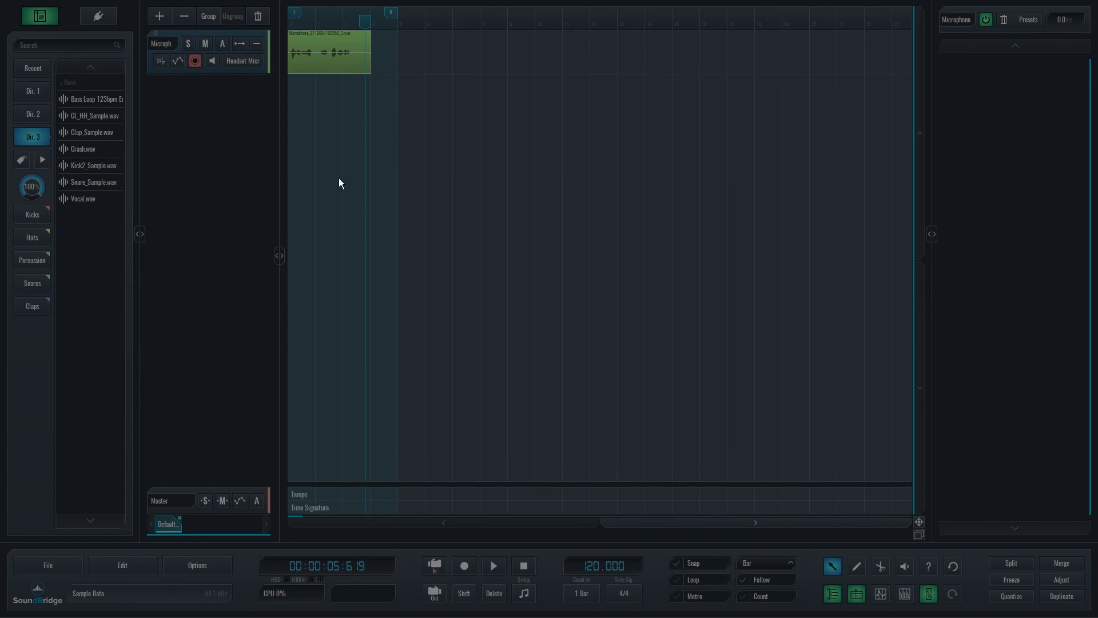
click(242, 61)
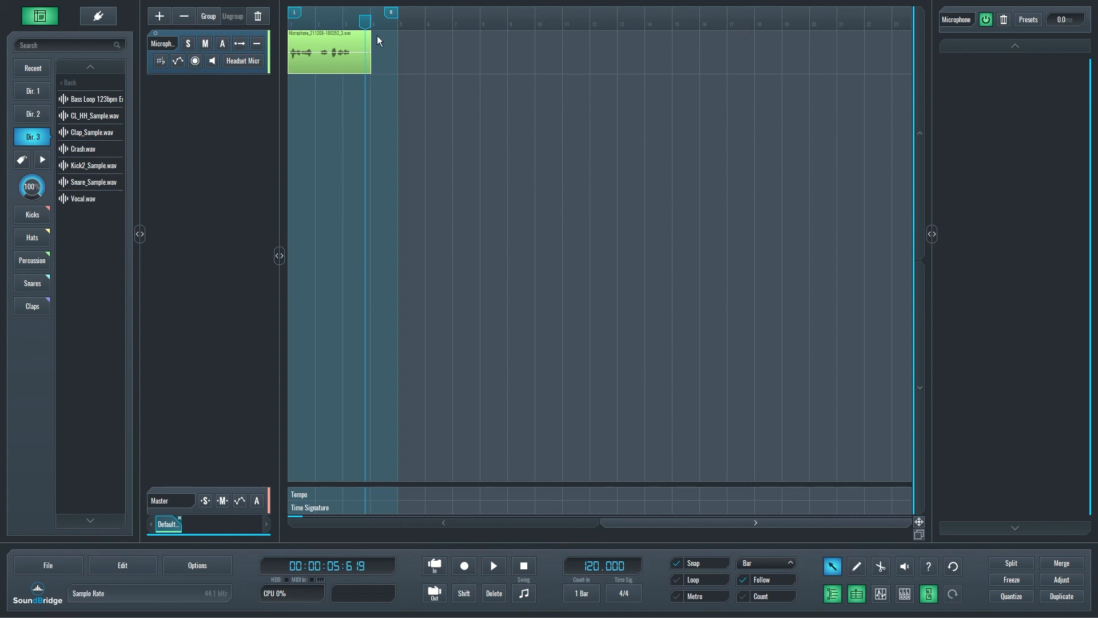
Record briefly with the Microphone track disarmed so no new clip is captured, then stop.
click(463, 565)
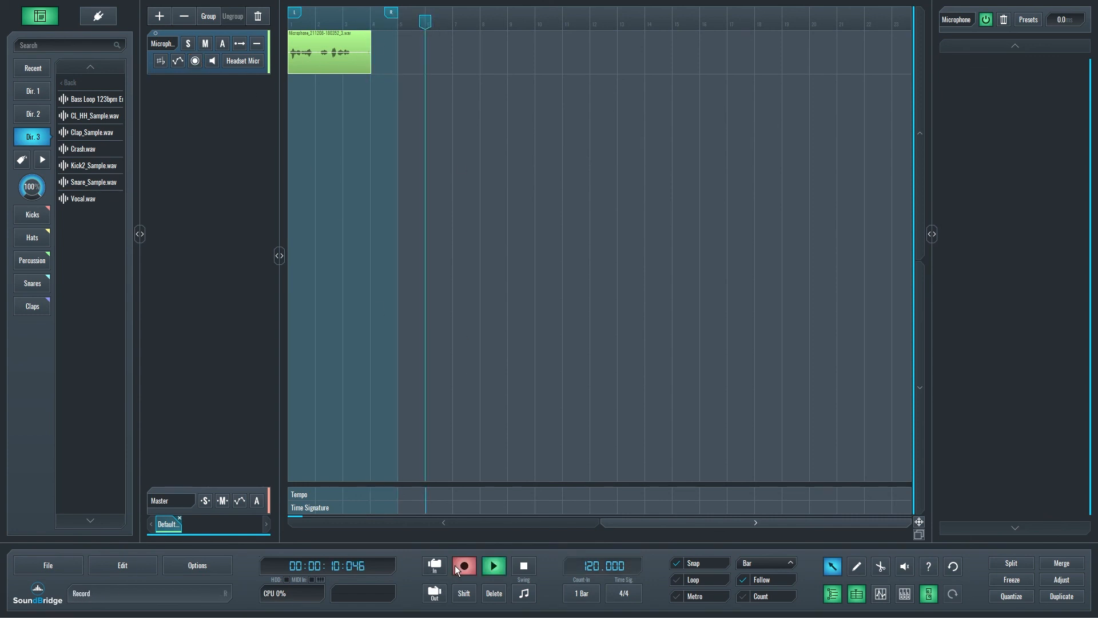
click(492, 565)
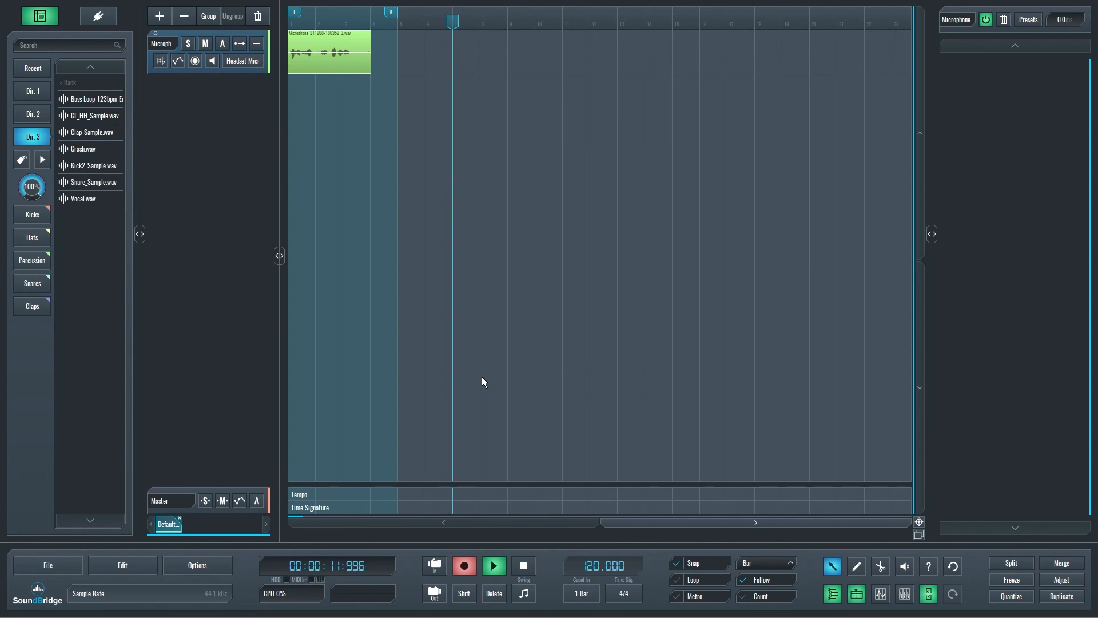
click(493, 565)
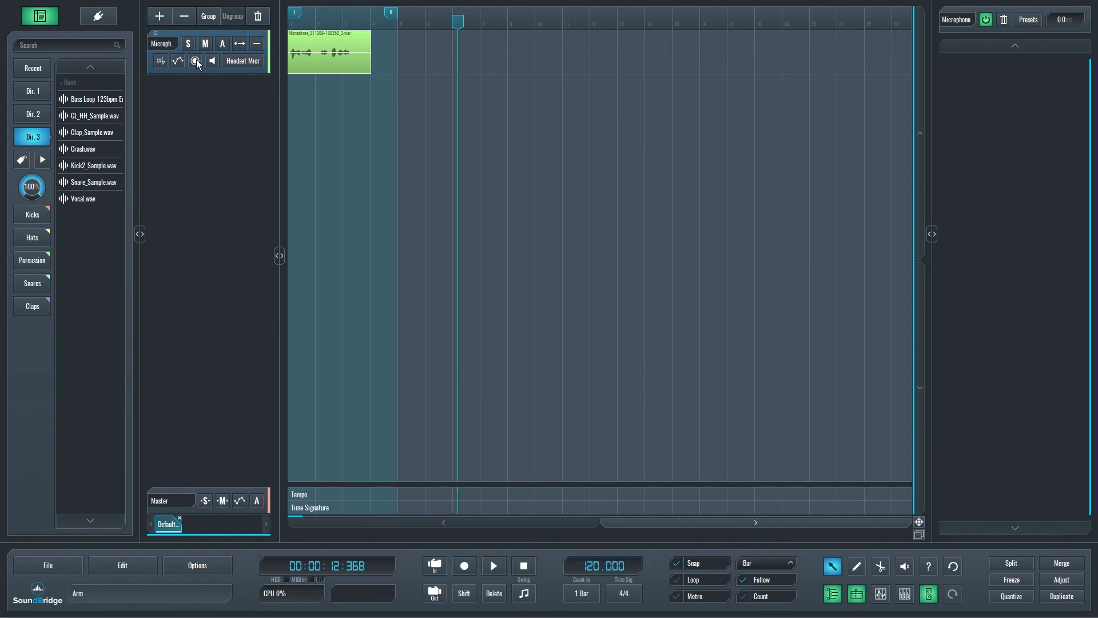
mouse_move(197, 61)
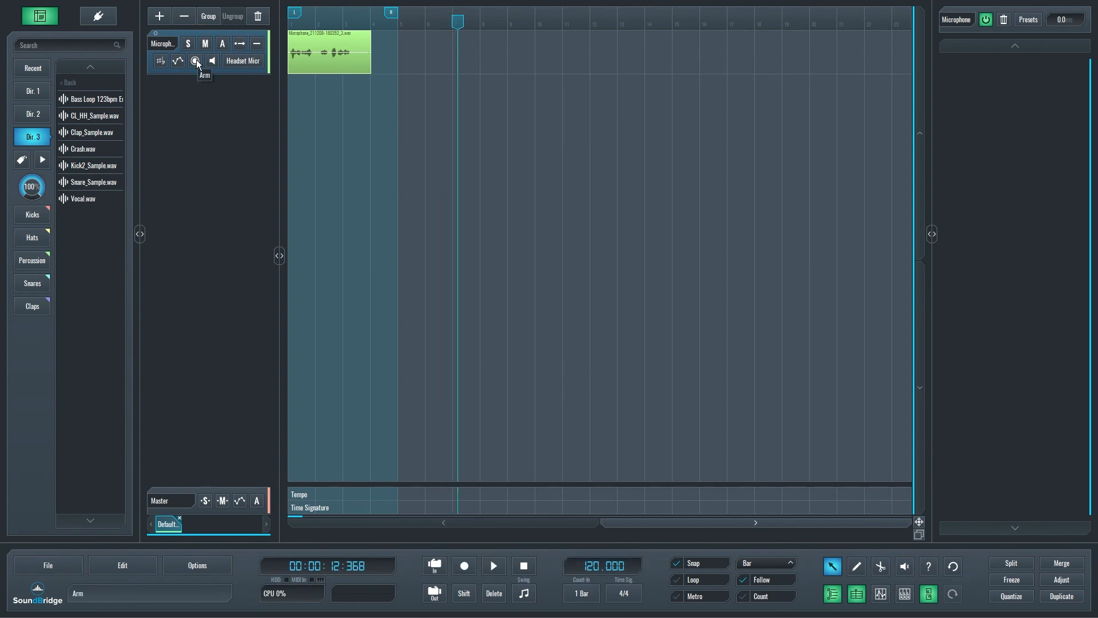